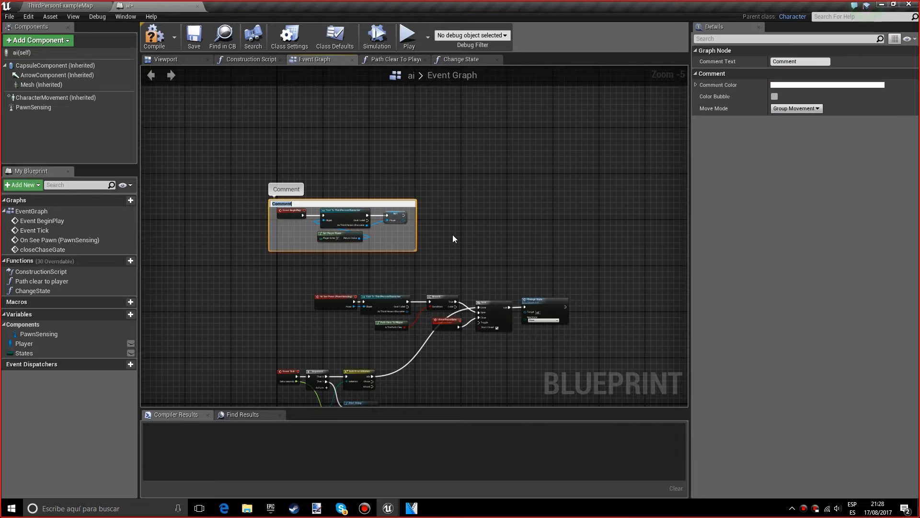
# Label the start-up nodes 'Begin play' and the pawn-sensing nodes 'Idle state' with comment boxes.
pyautogui.write('Begin play')
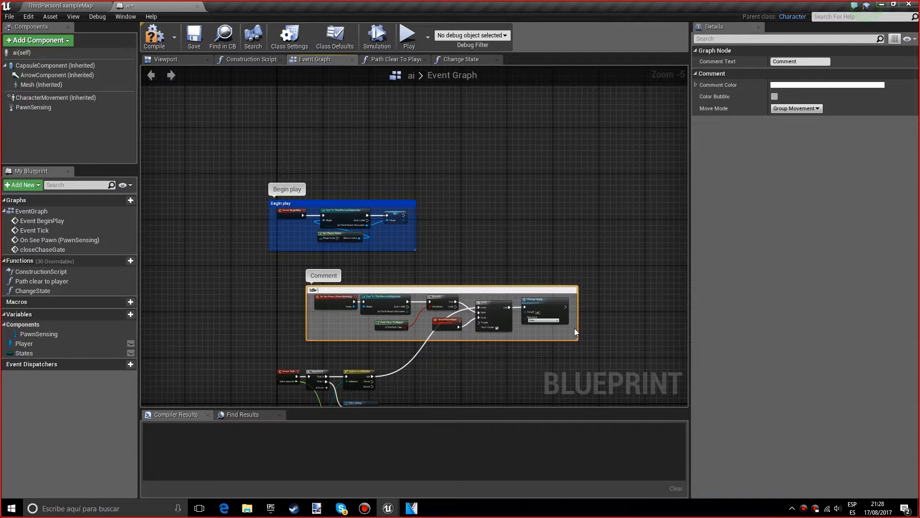
pyautogui.write('Idle state')
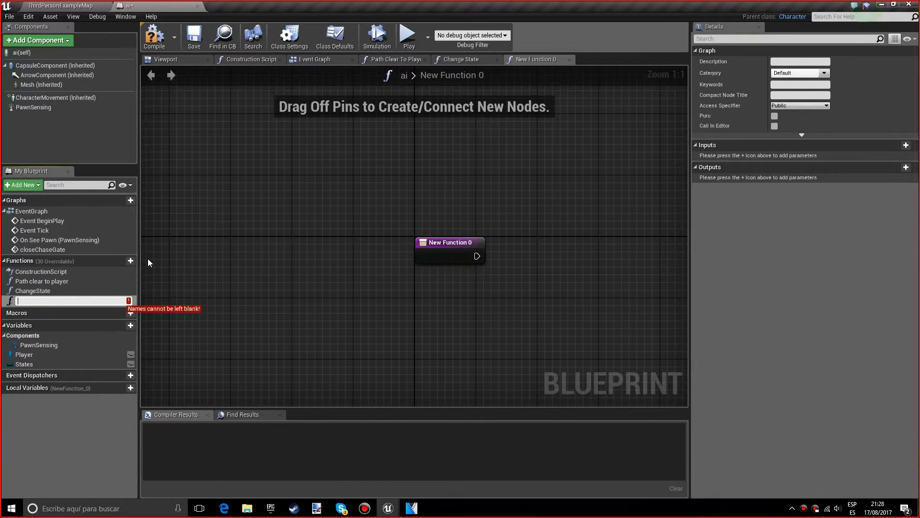
# Create a blueprint function named 'Get Distance To Player' and make room in its empty graph.
pyautogui.write('g')
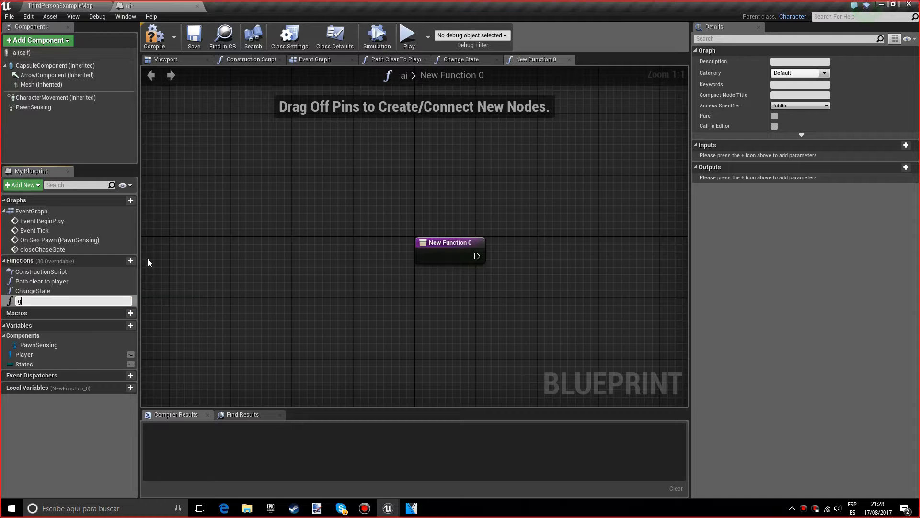
pyautogui.write('et distance to pla')
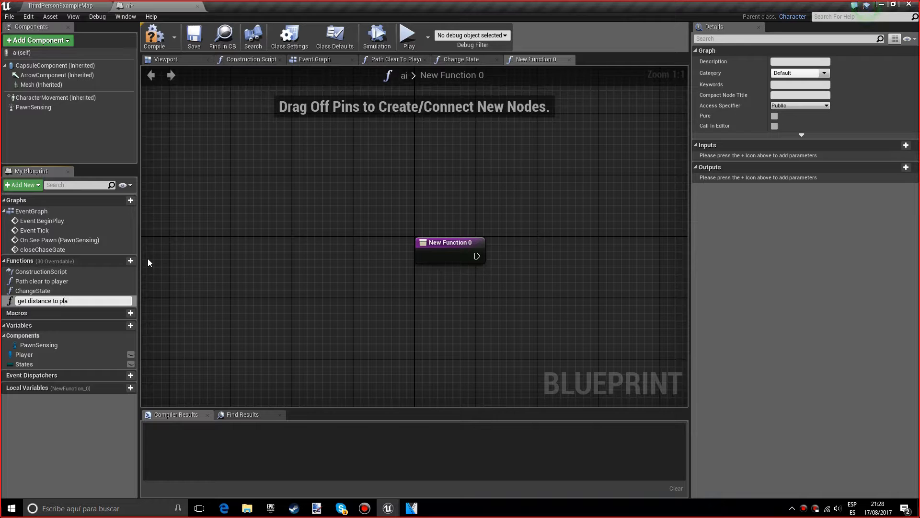
pyautogui.write('Get Distance To Player')
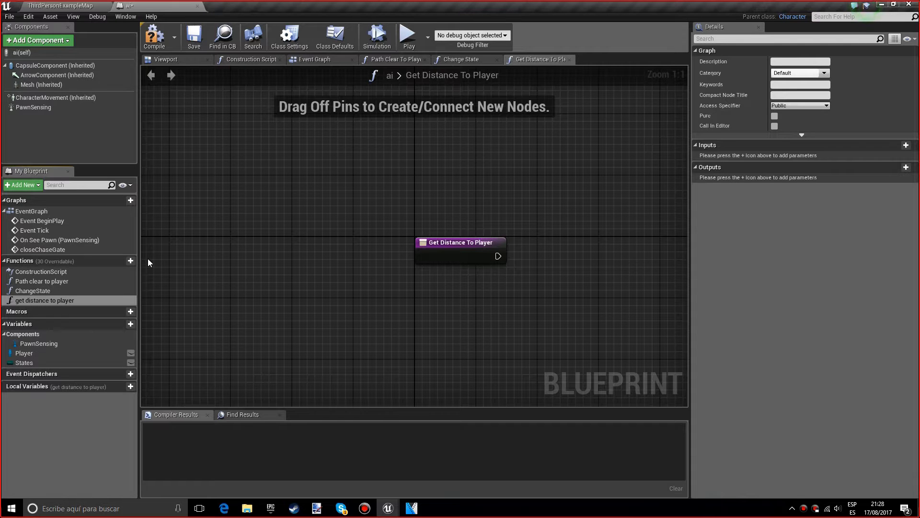
pyautogui.moveTo(460, 242); pyautogui.dragTo(415, 243)
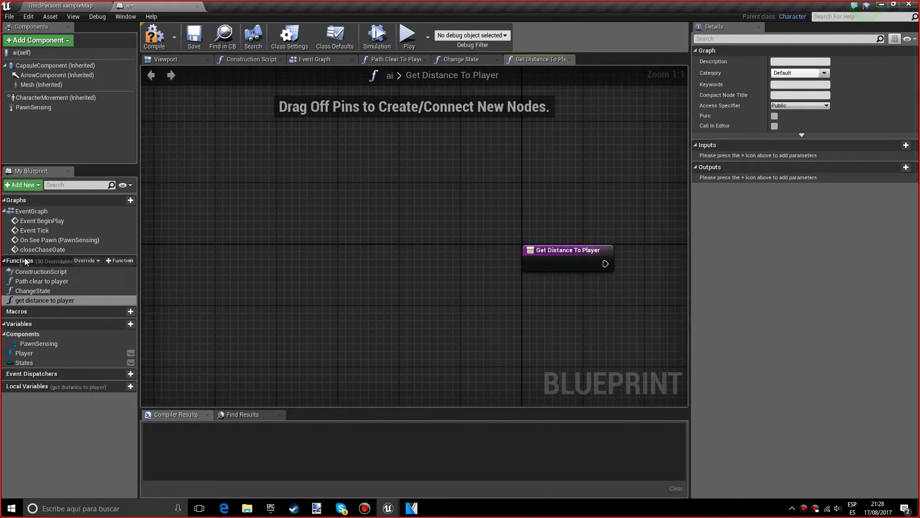
# Get the Player variable's actor location and split it into separate X, Y, Z values.
pyautogui.click(24, 353)
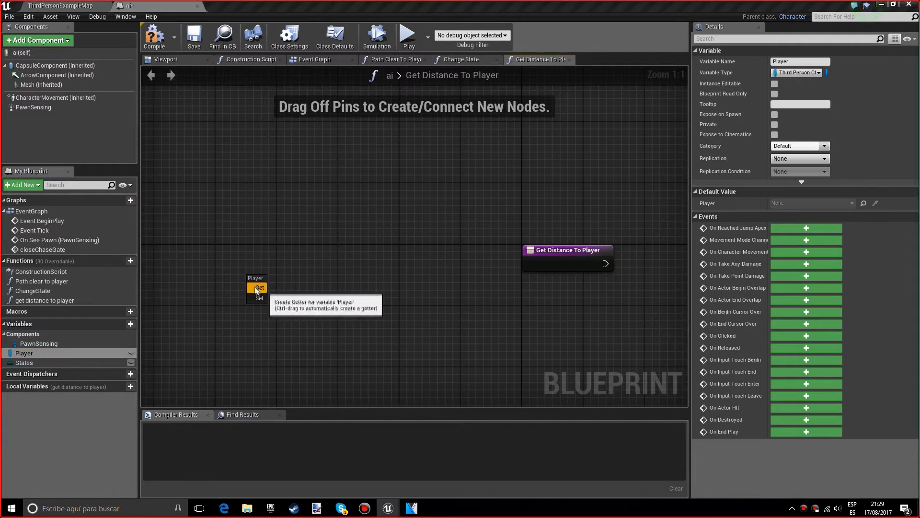
pyautogui.click(257, 288)
pyautogui.write('di')
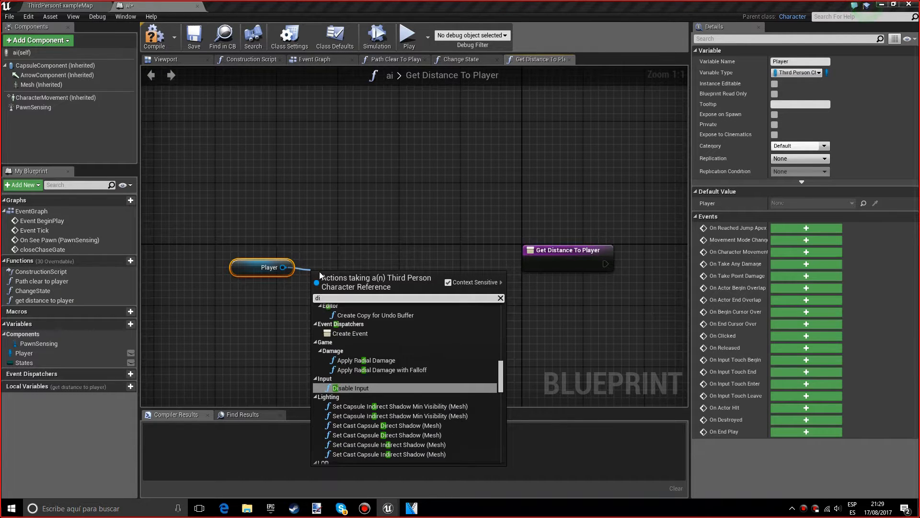
pyautogui.write('actor loca')
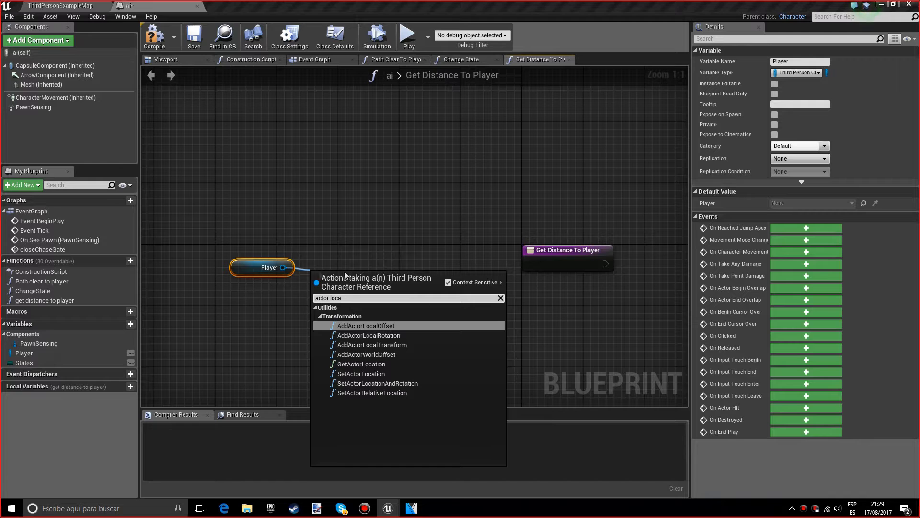
pyautogui.click(360, 365)
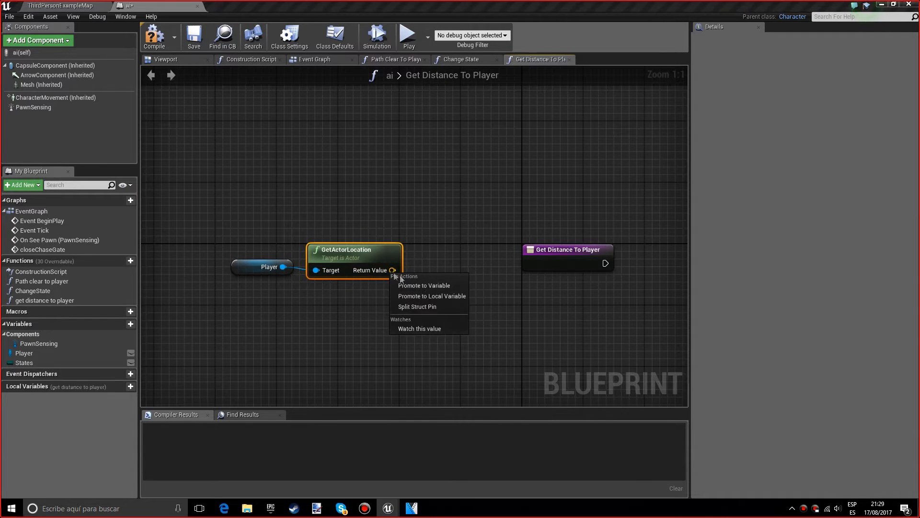
pyautogui.click(417, 307)
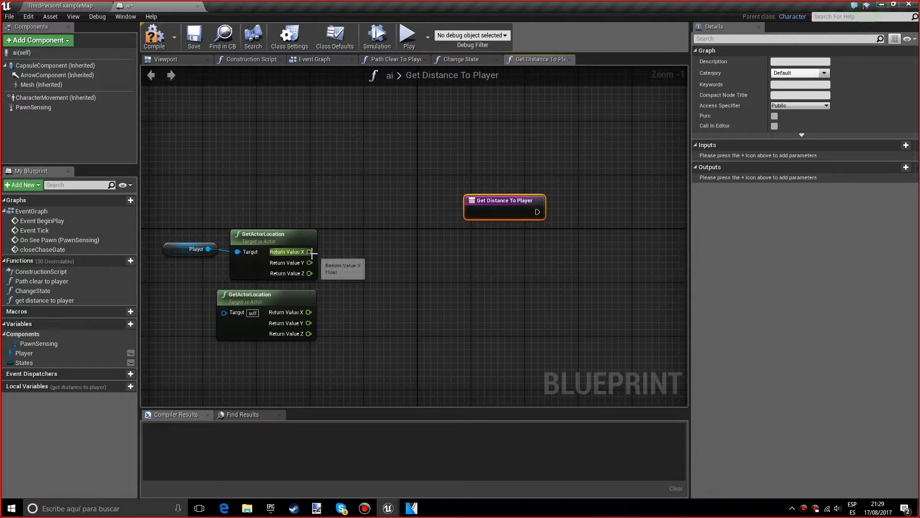
# Subtract this character's X and Y location from the player's X and Y.
pyautogui.moveTo(310, 251); pyautogui.dragTo(340, 266)
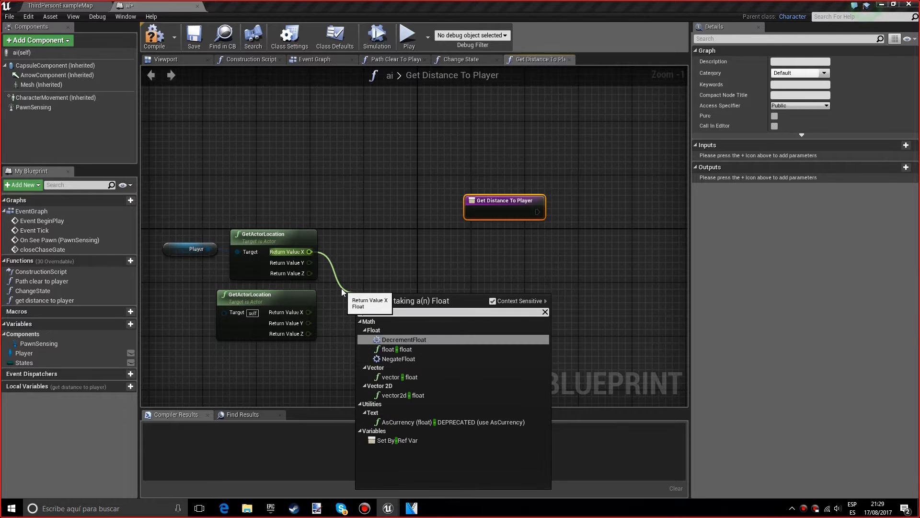
pyautogui.click(402, 339)
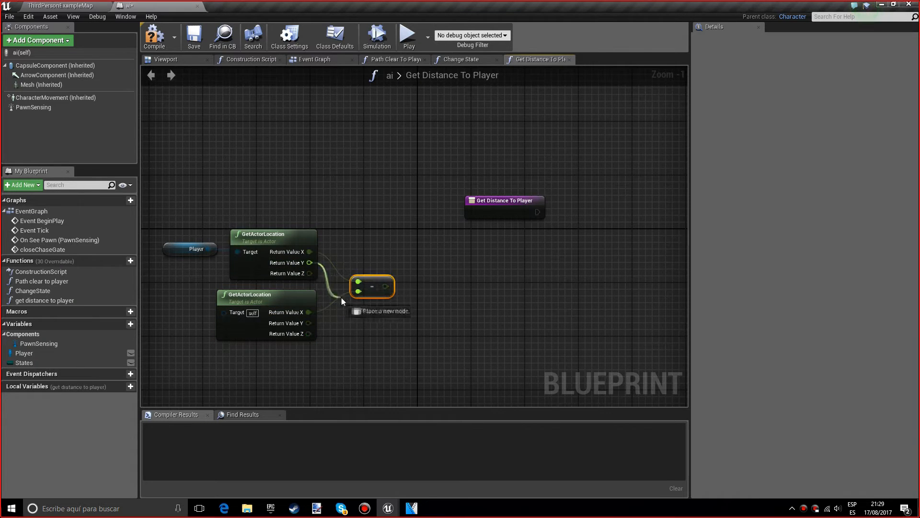
pyautogui.click(358, 285)
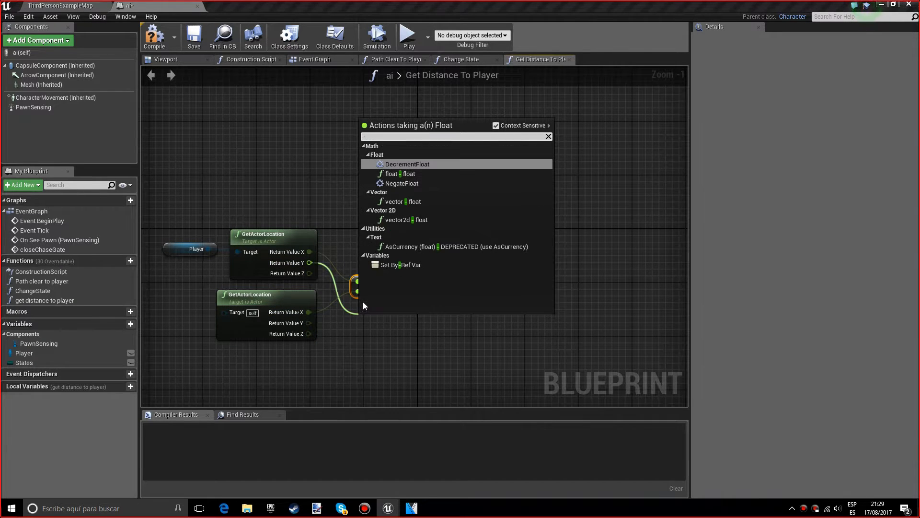
pyautogui.click(409, 164)
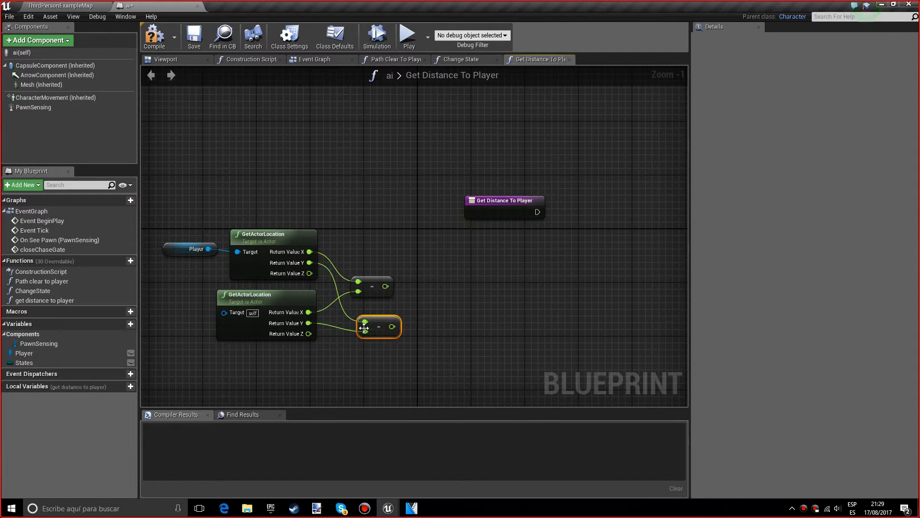
pyautogui.moveTo(378, 327); pyautogui.dragTo(372, 307)
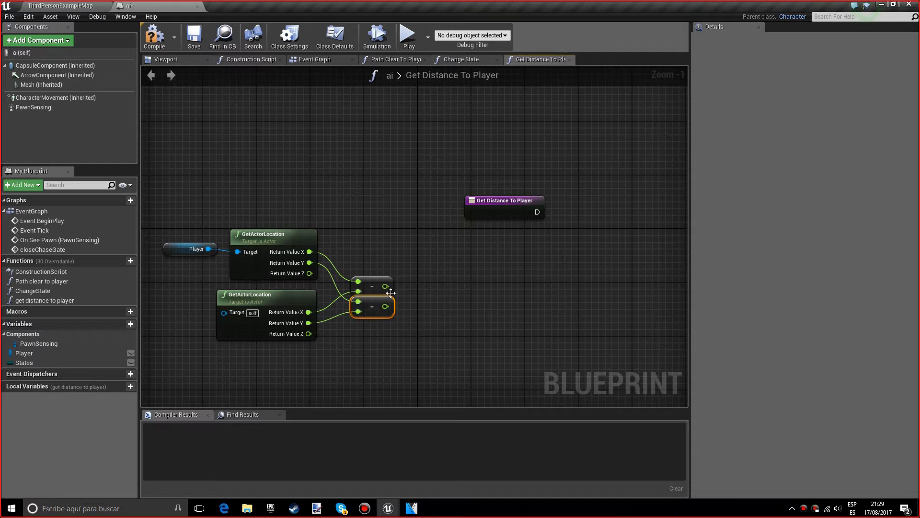
pyautogui.moveTo(369, 283)
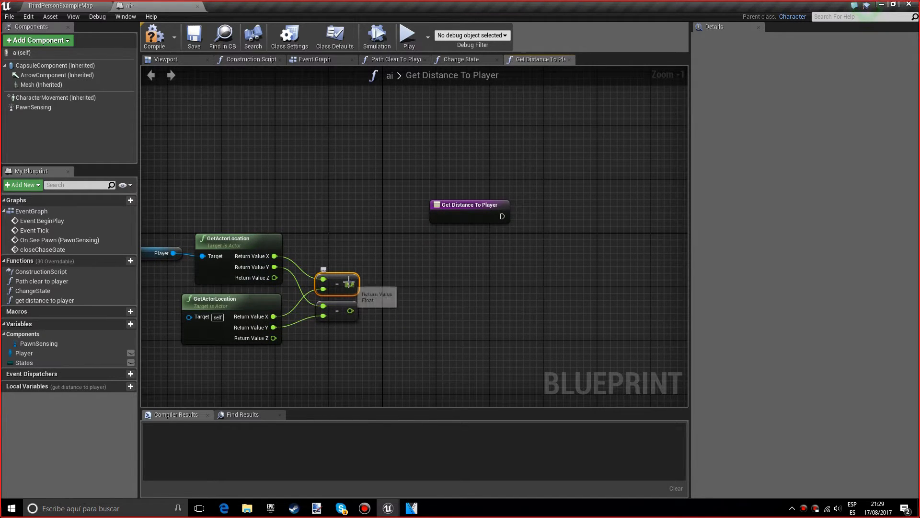
# Square the X and Y differences, sum them and feed the result toward the square root.
pyautogui.moveTo(352, 283); pyautogui.dragTo(384, 289)
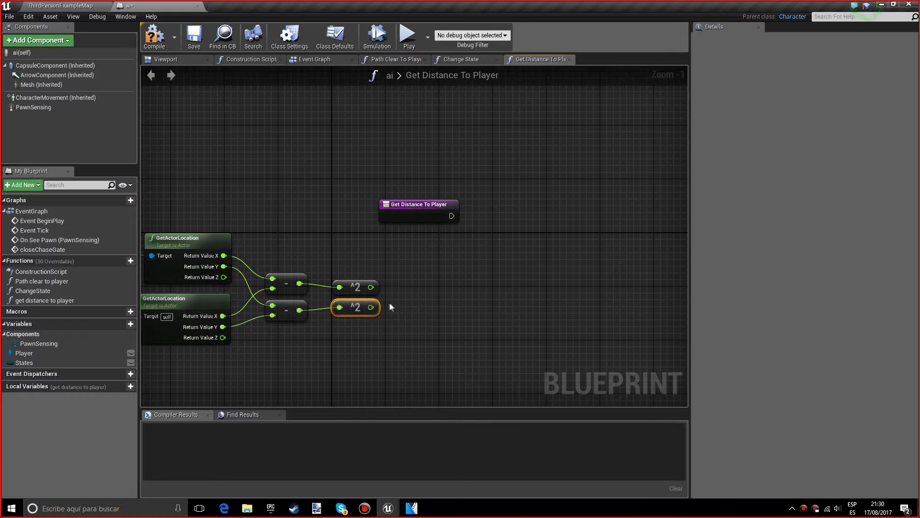
pyautogui.moveTo(371, 286); pyautogui.dragTo(412, 288)
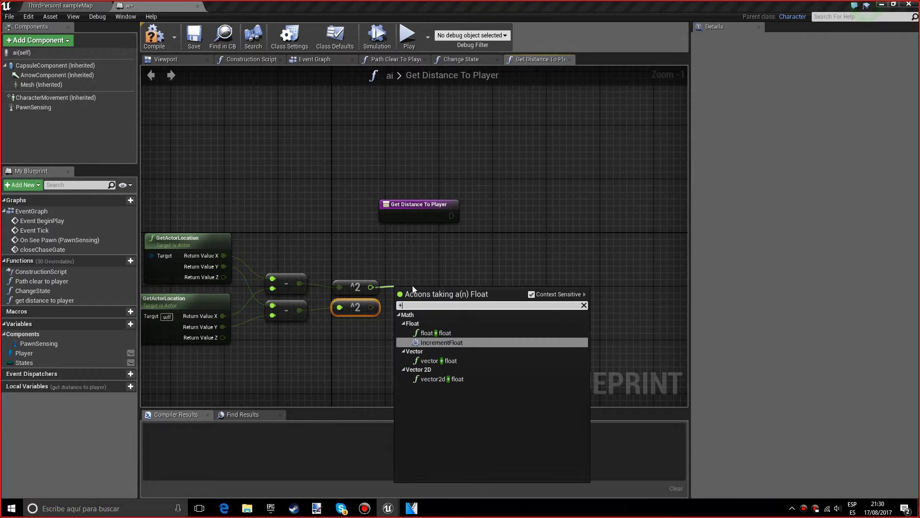
pyautogui.click(441, 342)
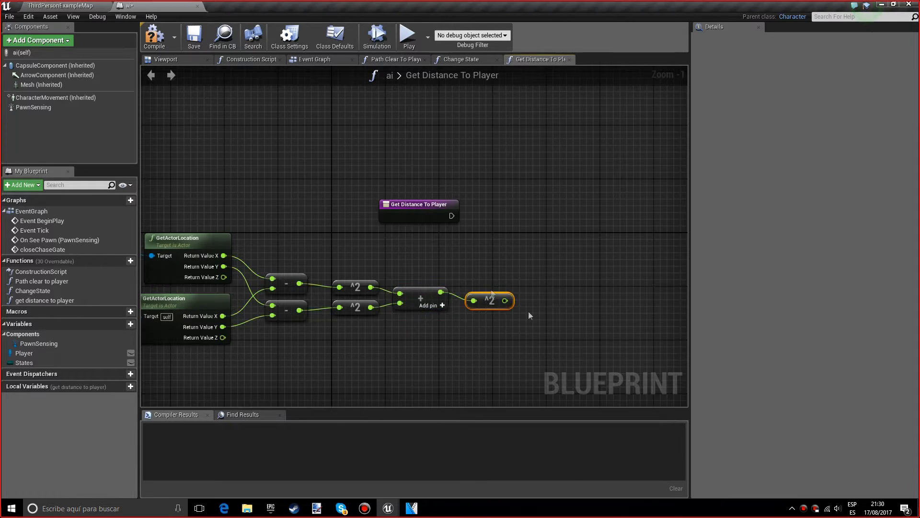
pyautogui.press('Delete')
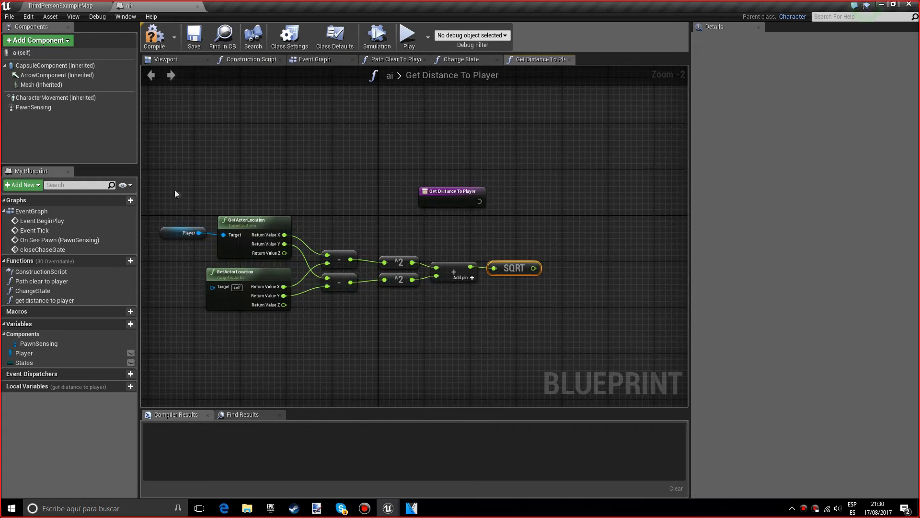
pyautogui.moveTo(545, 235)
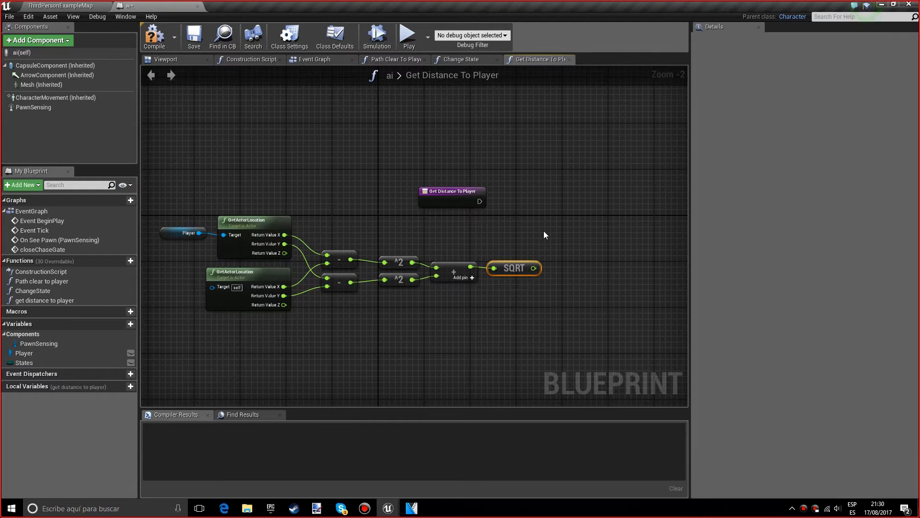
pyautogui.moveTo(538, 233)
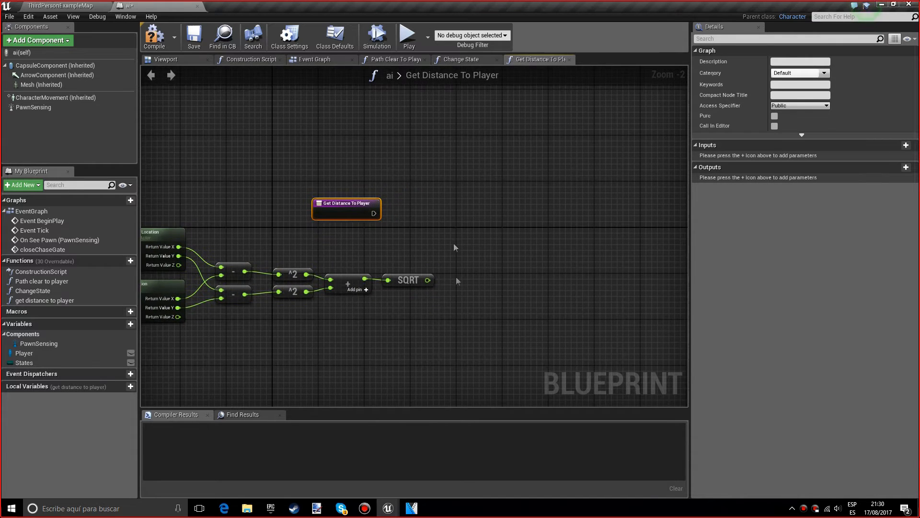
# Return the square root as a float output named Distance and mark the function pure.
pyautogui.moveTo(374, 213); pyautogui.dragTo(454, 213)
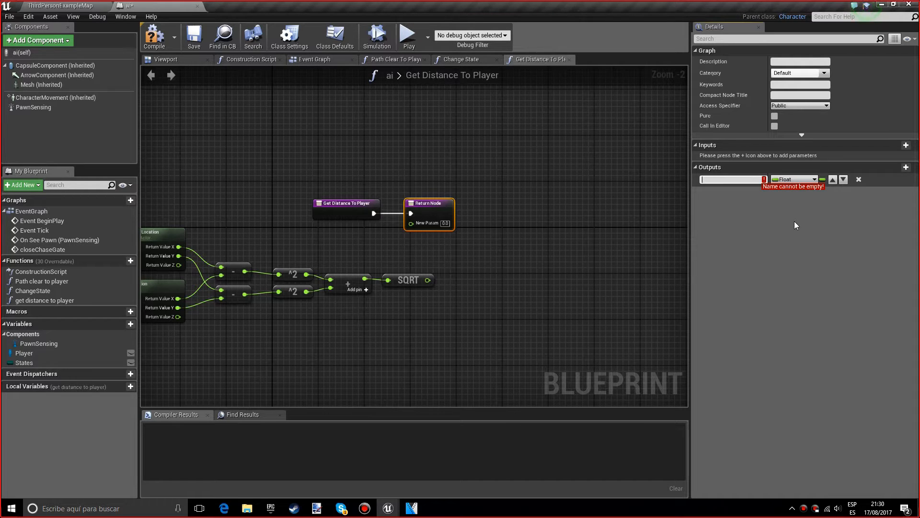
pyautogui.write('Distan')
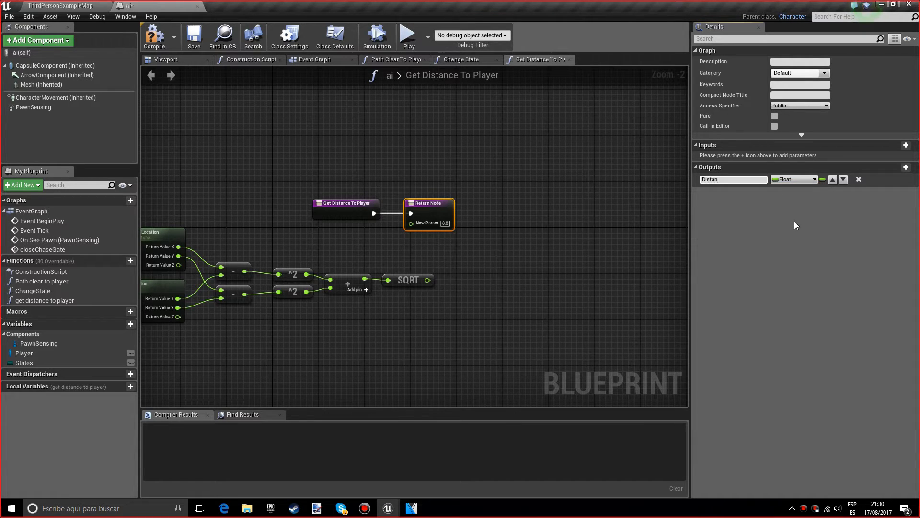
pyautogui.write('Distance')
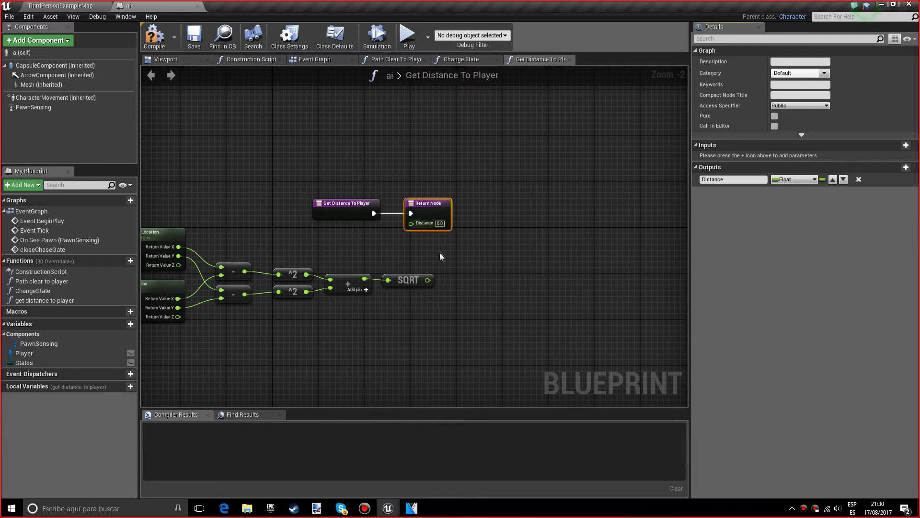
pyautogui.moveTo(428, 278); pyautogui.dragTo(411, 223)
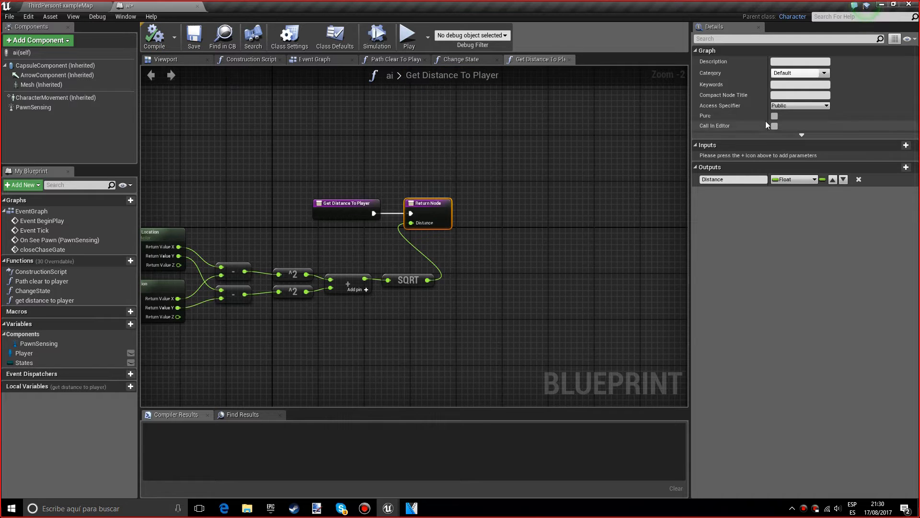
pyautogui.click(774, 115)
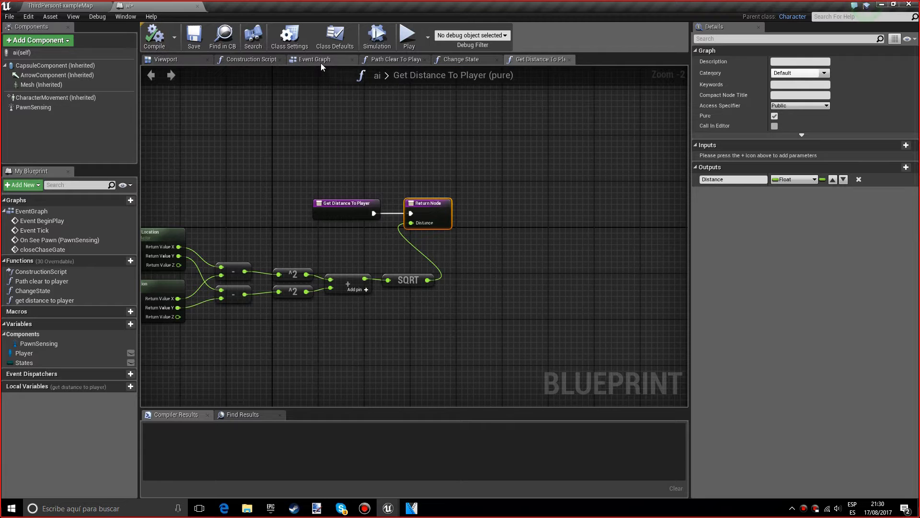
# In the Event Graph, feed Get Distance To Player into a less-or-equal comparison off the Chase branch.
pyautogui.click(314, 60)
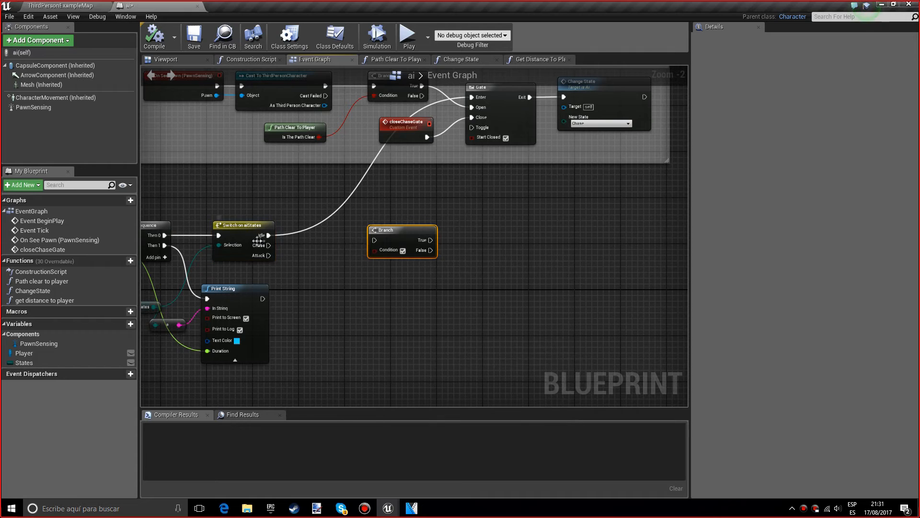
pyautogui.moveTo(401, 239)
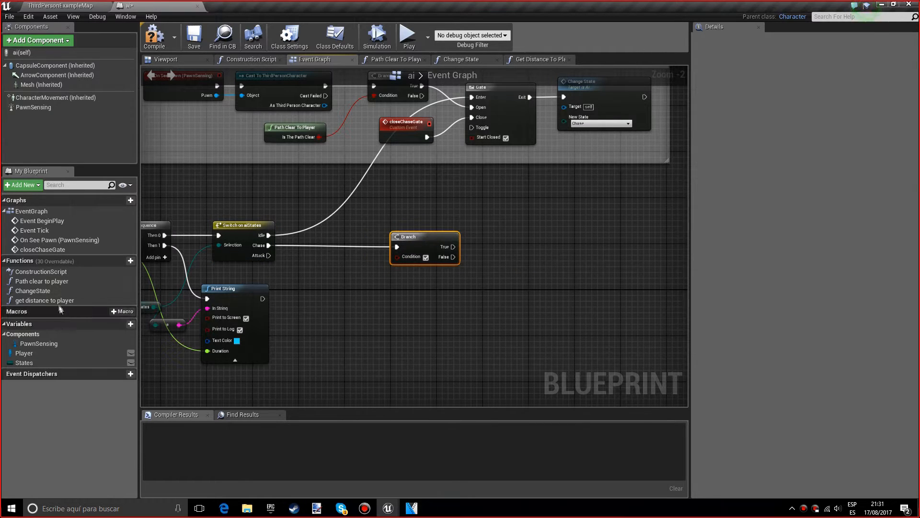
pyautogui.click(44, 300)
pyautogui.write('<')
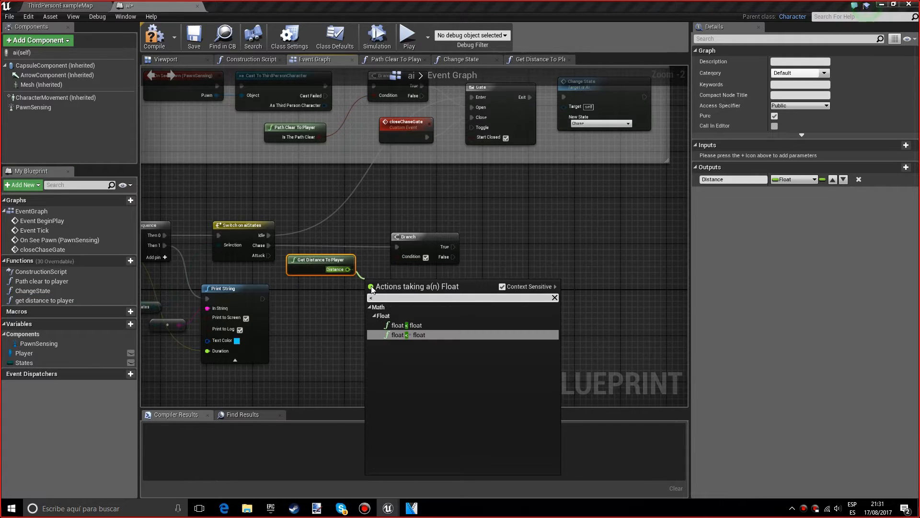
pyautogui.click(406, 334)
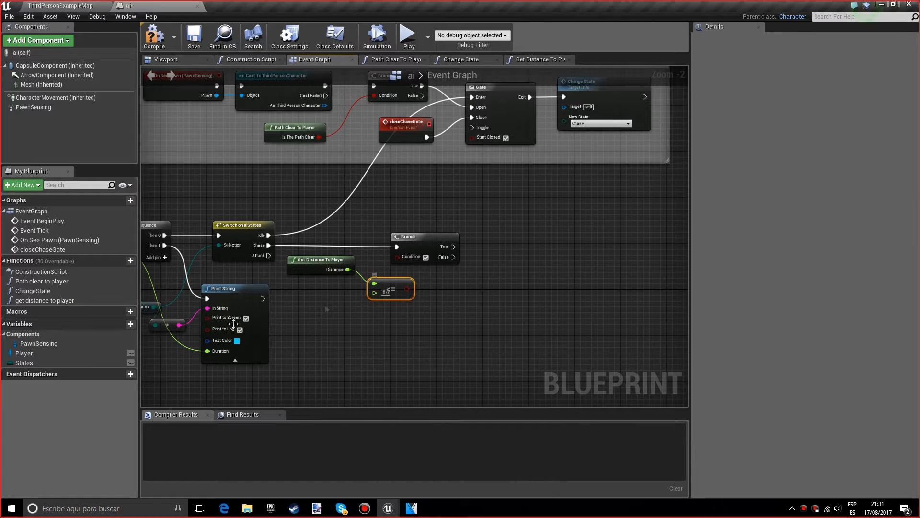
# Create a float variable 'attack distance' with default value 200.0.
pyautogui.click(120, 324)
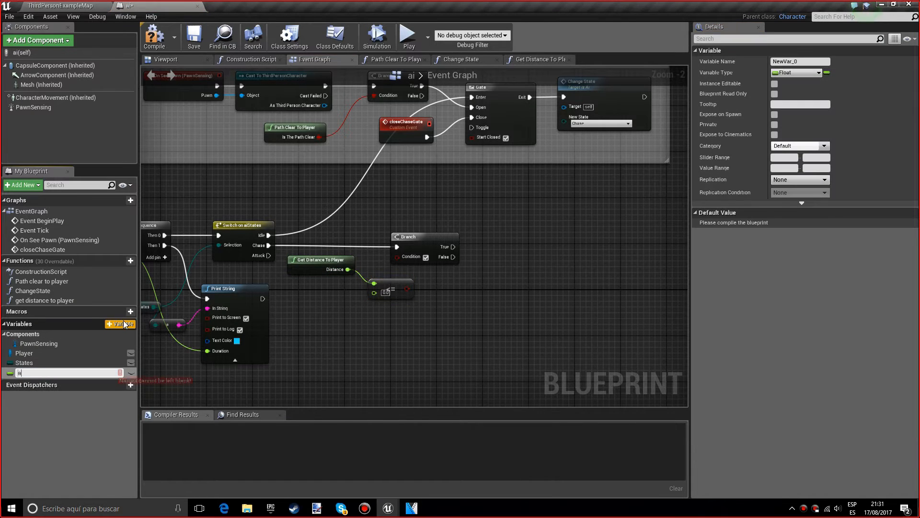
pyautogui.write('attc')
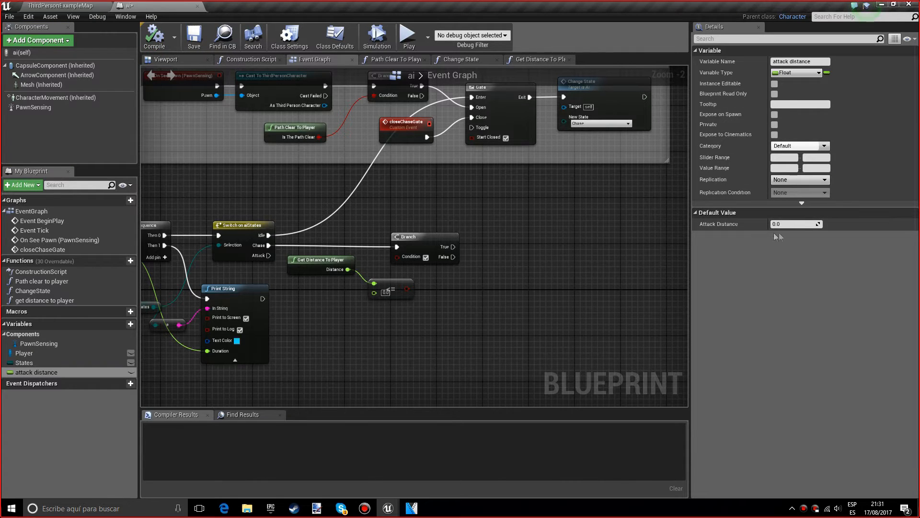
pyautogui.click(793, 225)
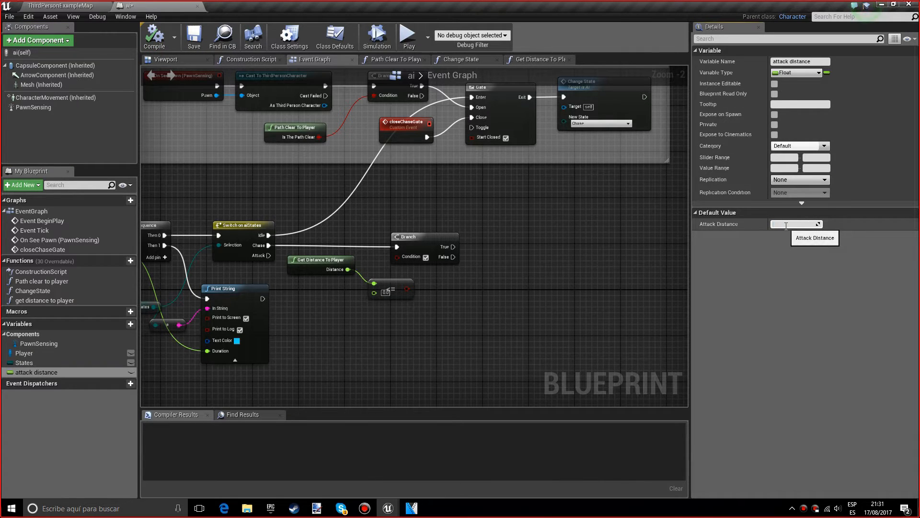
pyautogui.write('200.0')
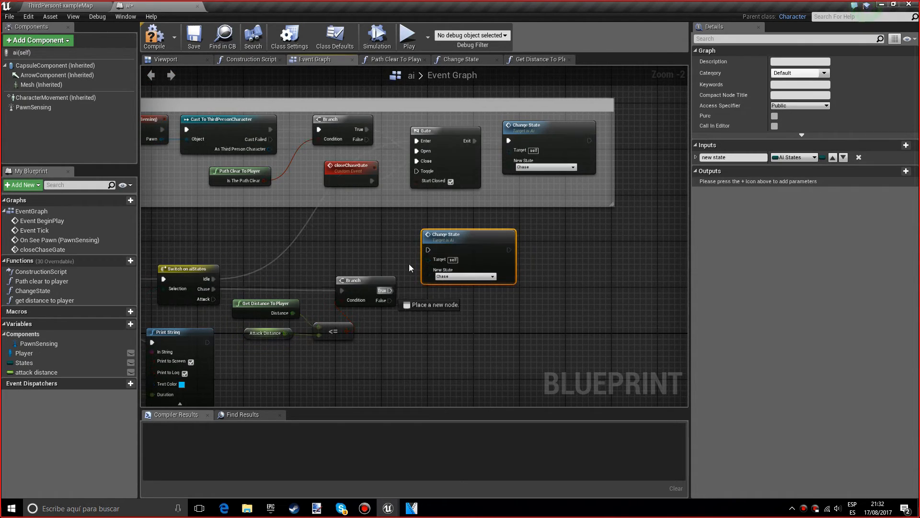
# Set the Change State node on the Branch's True output to Attack.
pyautogui.click(465, 276)
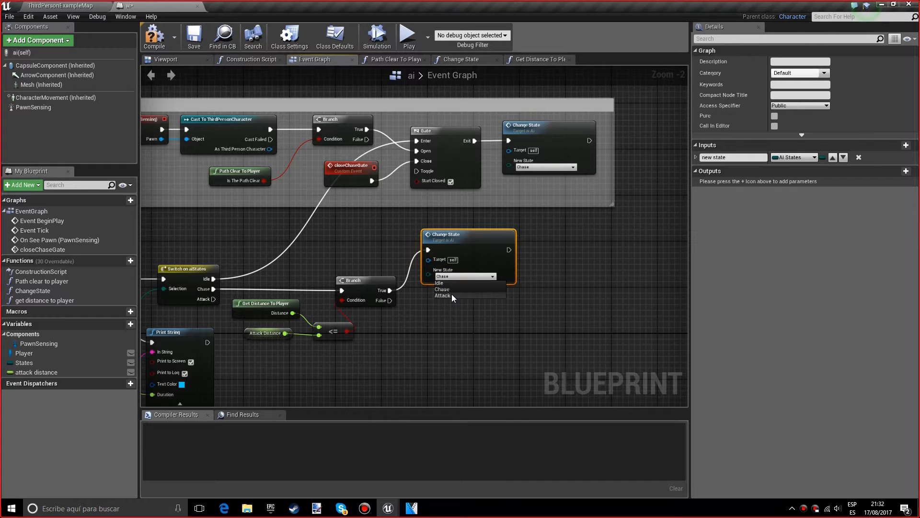
pyautogui.click(443, 295)
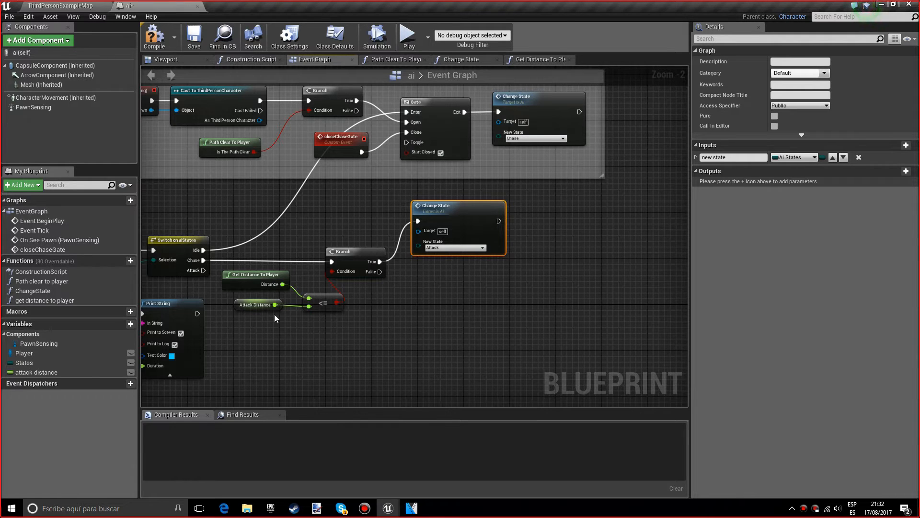
pyautogui.moveTo(287, 314)
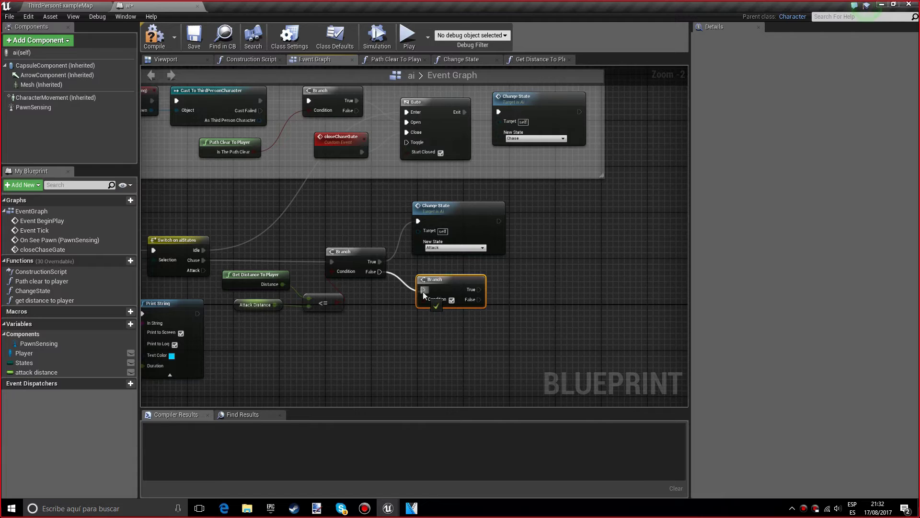
pyautogui.moveTo(424, 300)
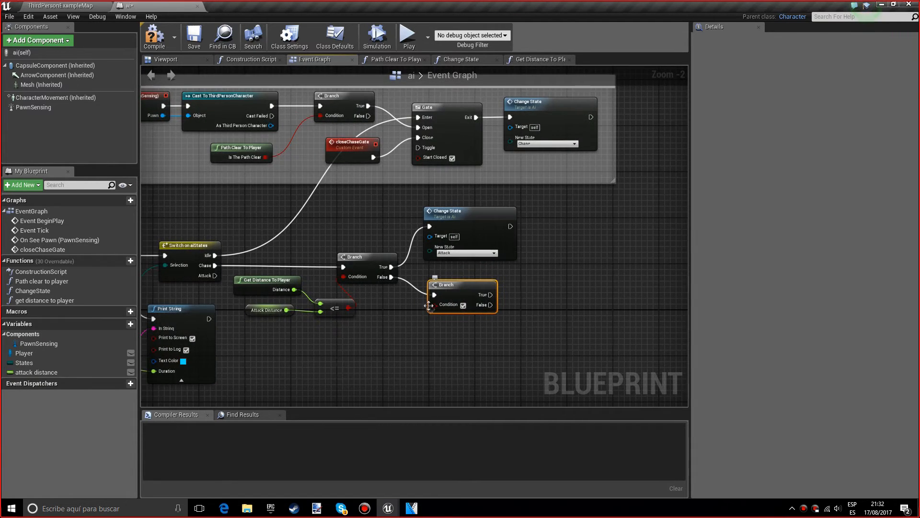
# Add a Delay after the path-clear Branch's False output.
pyautogui.scroll(-3)
pyautogui.write('delay')
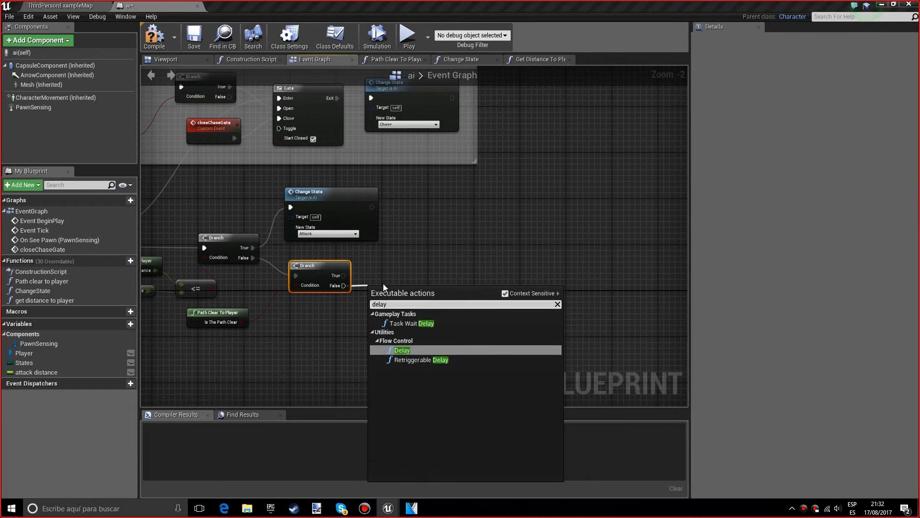
pyautogui.click(401, 350)
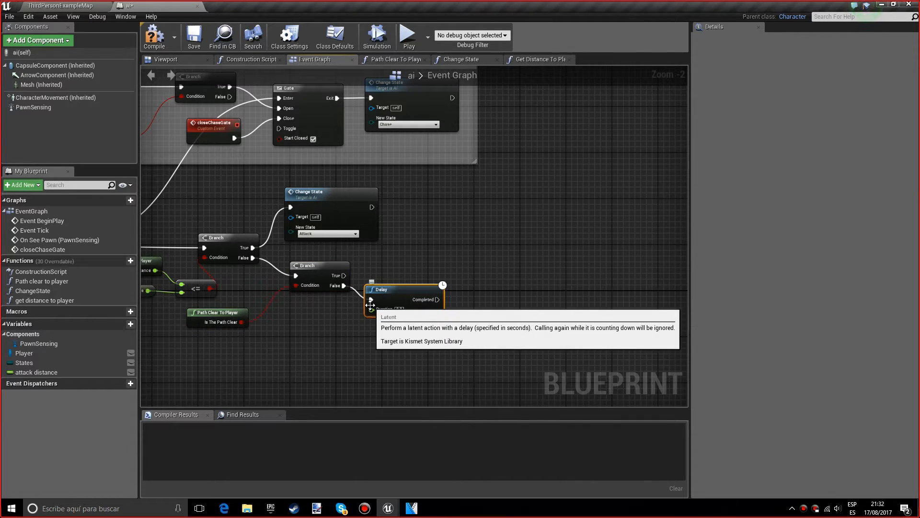
pyautogui.moveTo(439, 299)
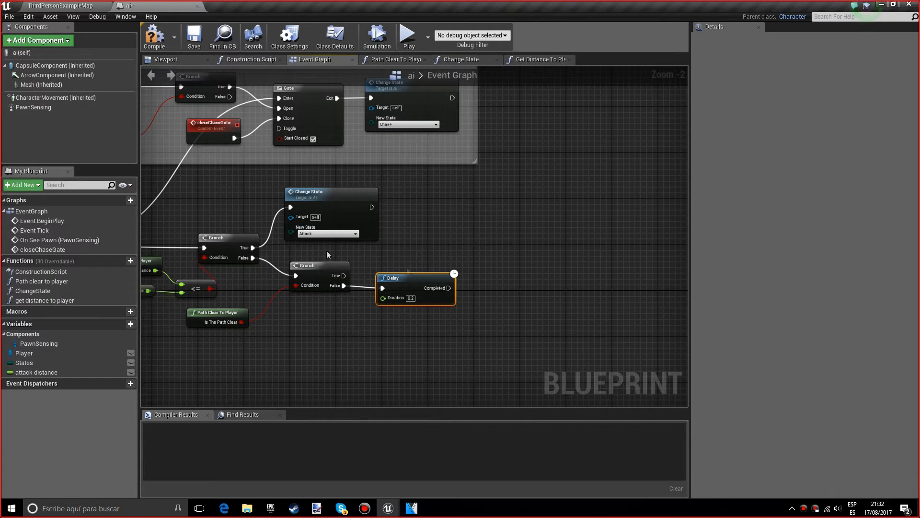
pyautogui.moveTo(81, 380)
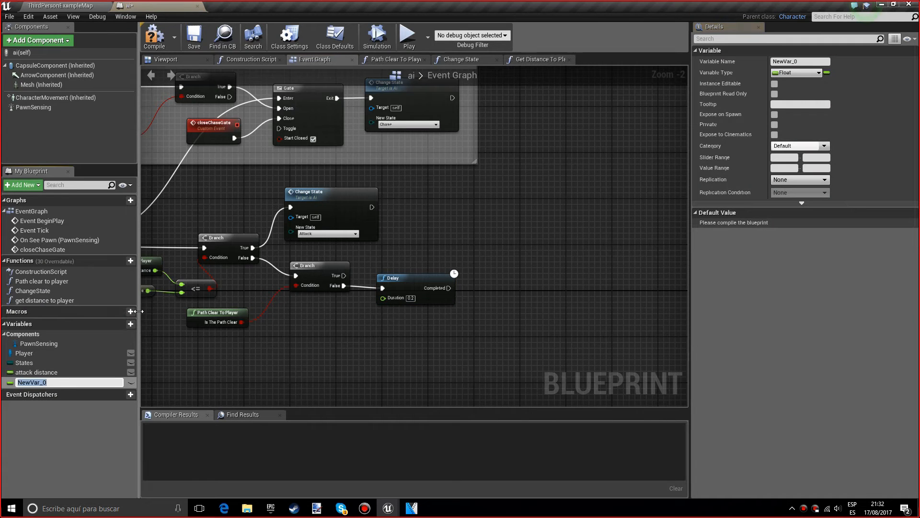
# Create float variable 'giveUpTime(secs)' defaulting to 5.0 for the Delay's duration.
pyautogui.write('giveUpTime')
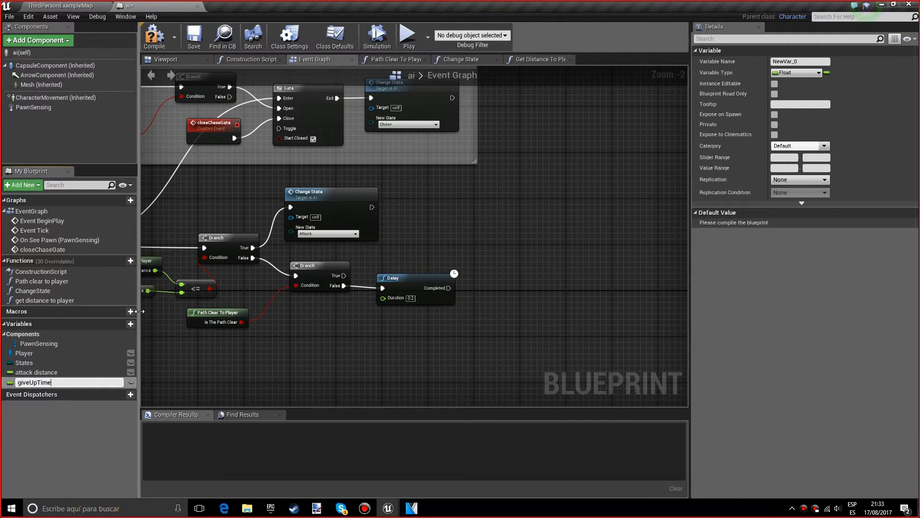
pyautogui.write('(')
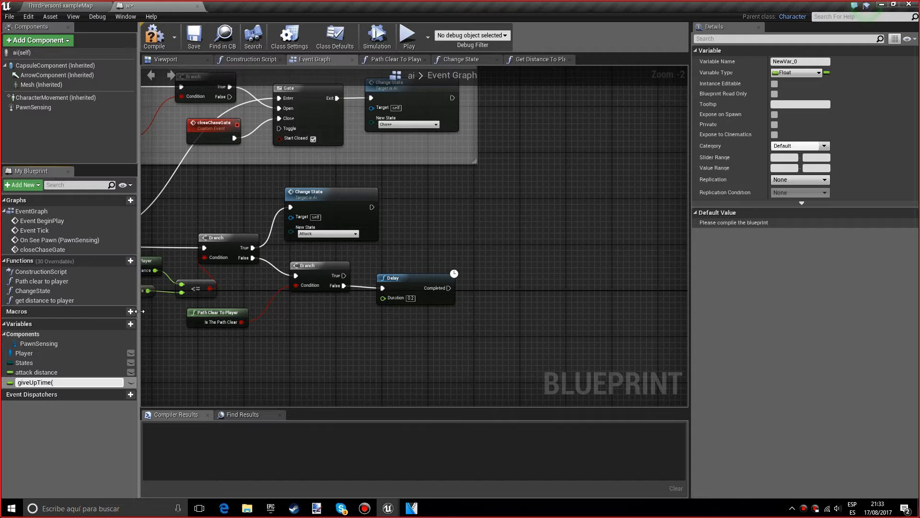
pyautogui.write('secs')
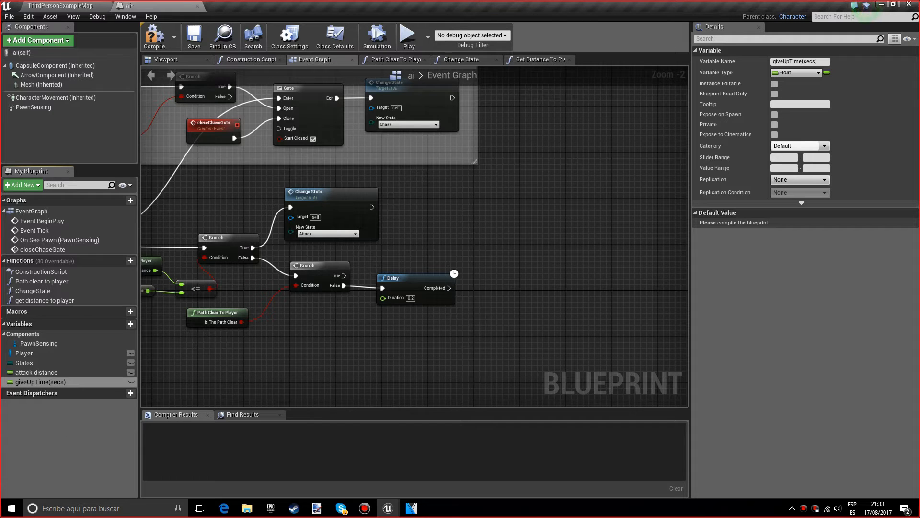
pyautogui.moveTo(155, 378)
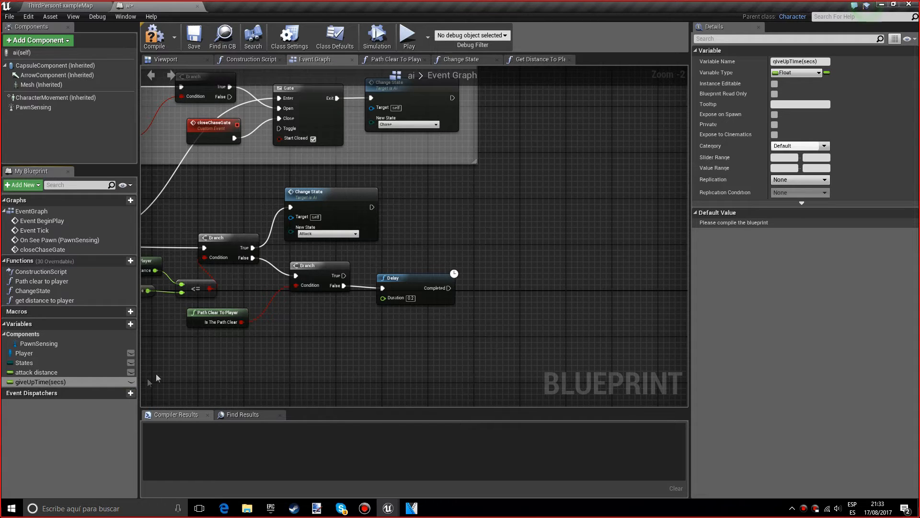
pyautogui.doubleClick(43, 382)
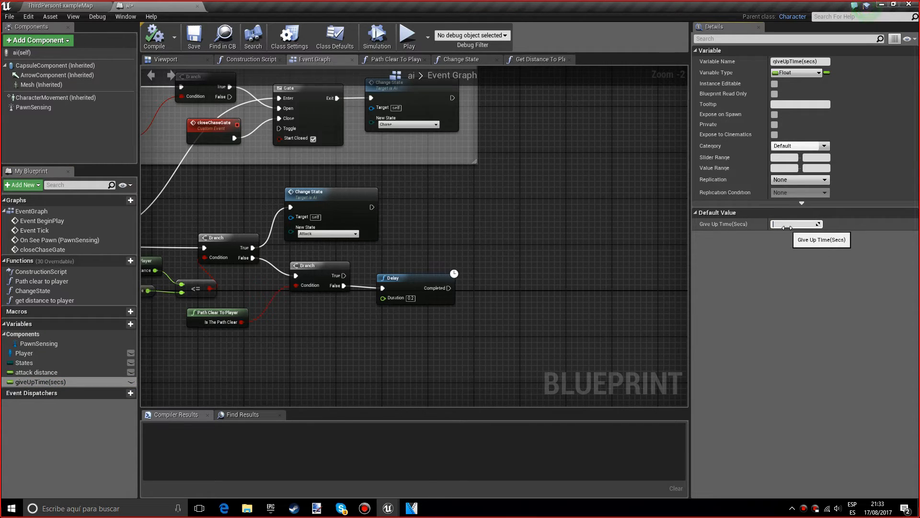
pyautogui.write('5.0')
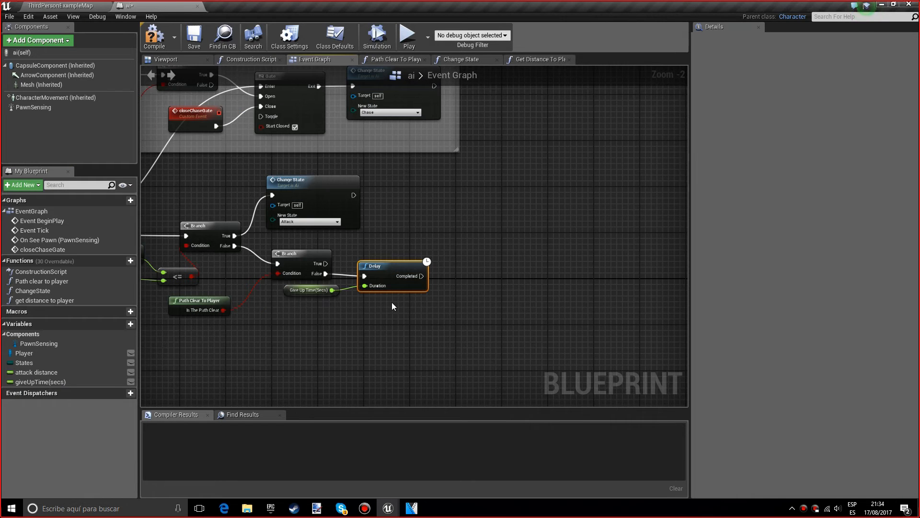
pyautogui.moveTo(305, 179)
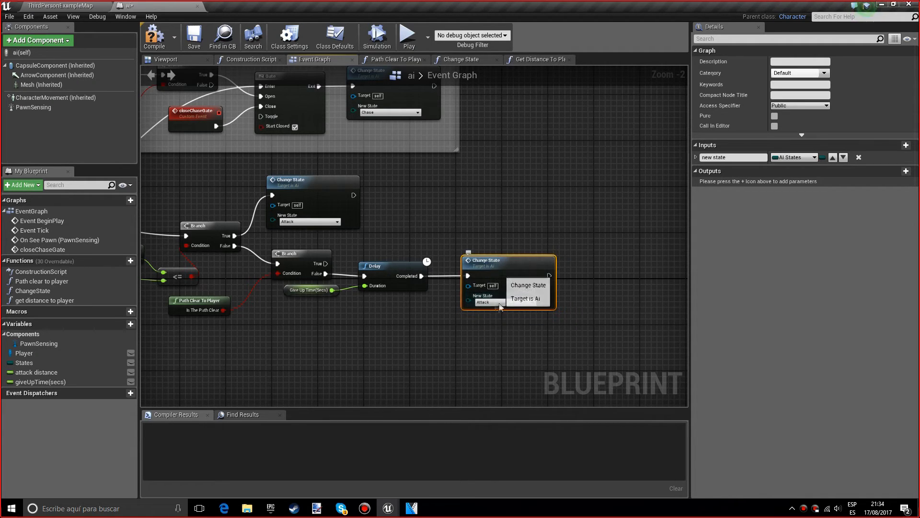
# Set the Change State after the Delay to Idle and check the giveUpTime(secs) default.
pyautogui.click(504, 302)
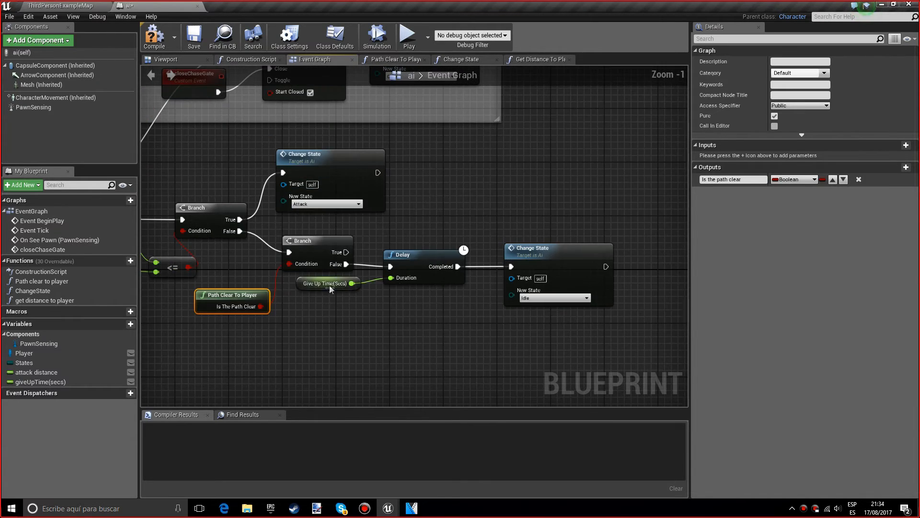
pyautogui.moveTo(229, 300)
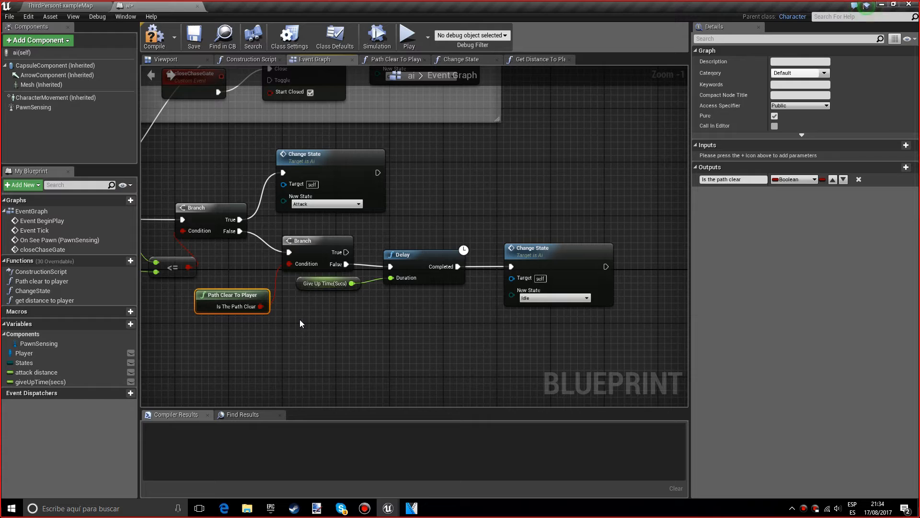
pyautogui.moveTo(304, 323)
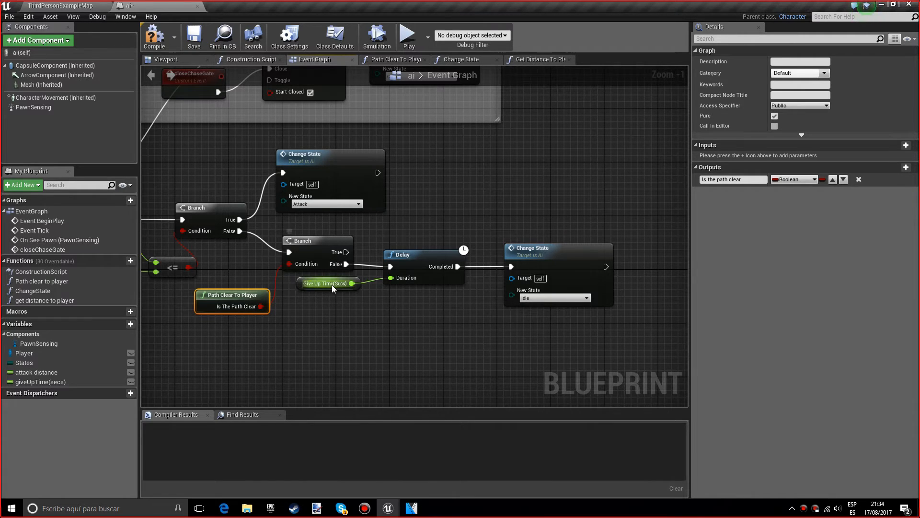
pyautogui.moveTo(331, 290)
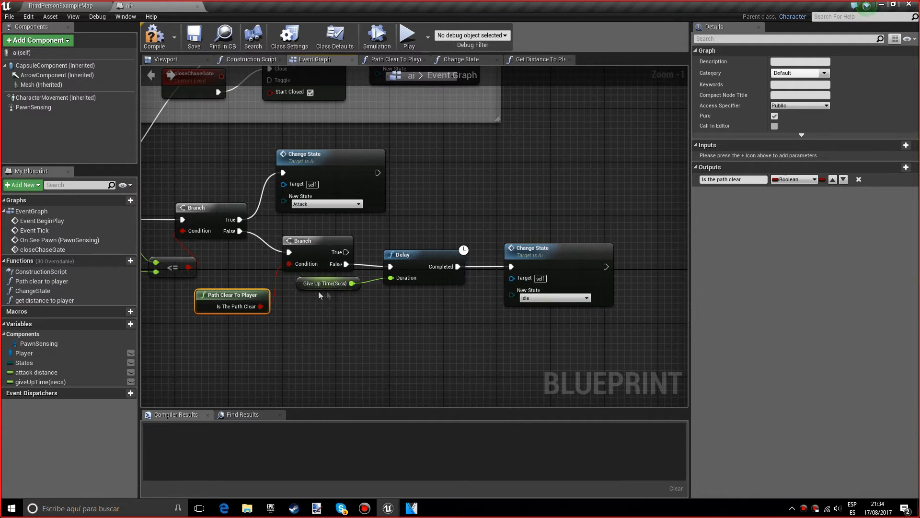
pyautogui.click(327, 283)
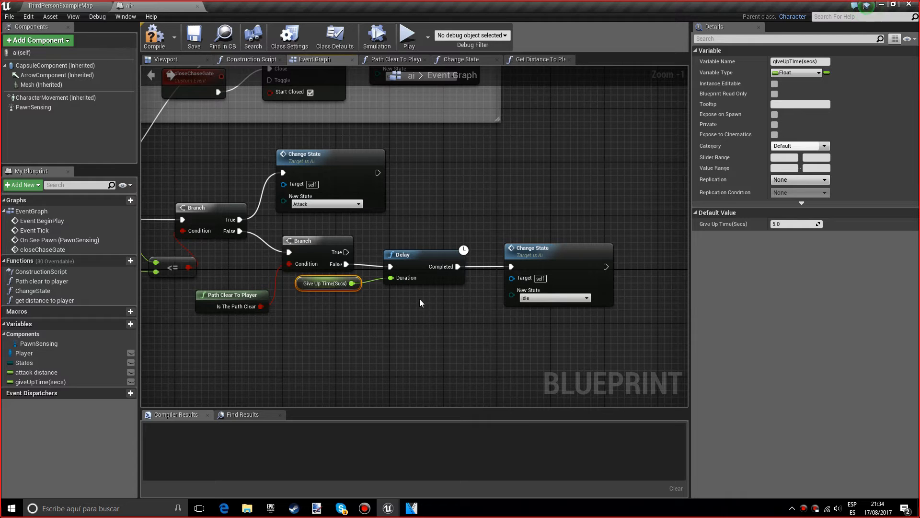
pyautogui.moveTo(544, 328)
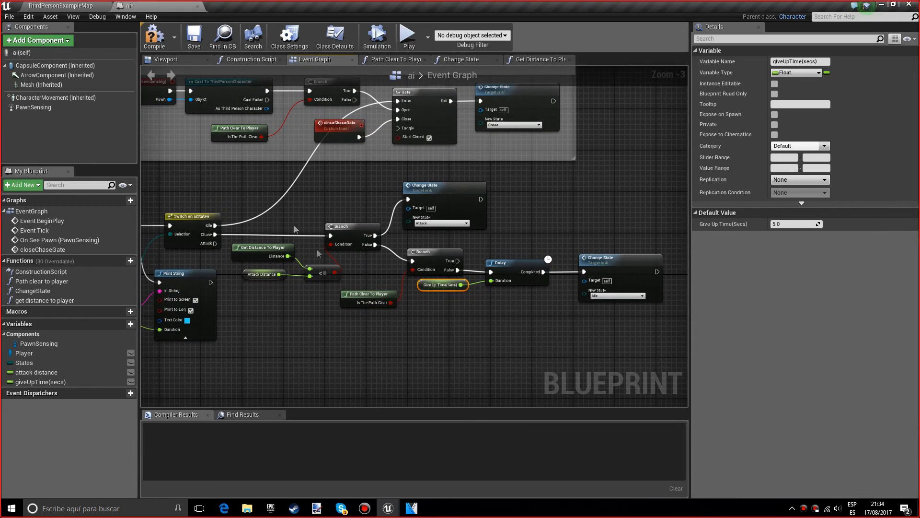
# Select the chase nodes' comment box and rename it to 'Chase state'.
pyautogui.moveTo(265, 177); pyautogui.dragTo(652, 305)
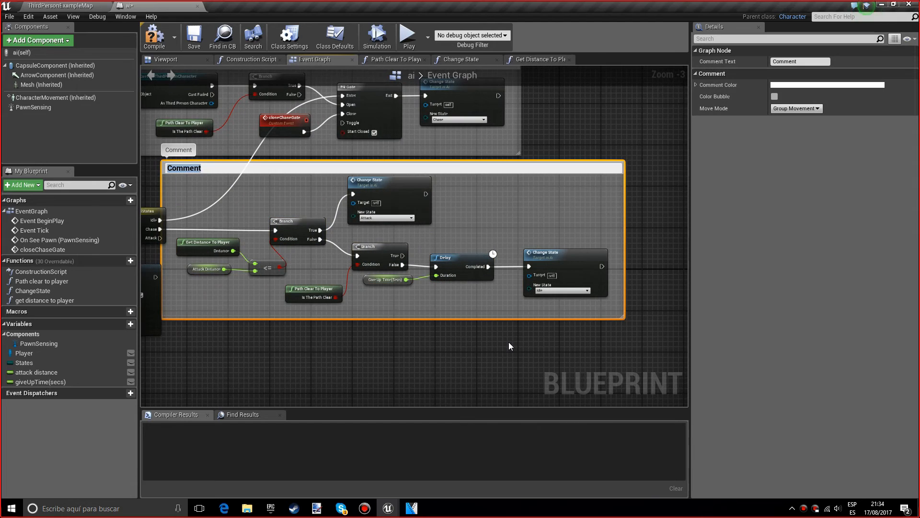
pyautogui.doubleClick(185, 168)
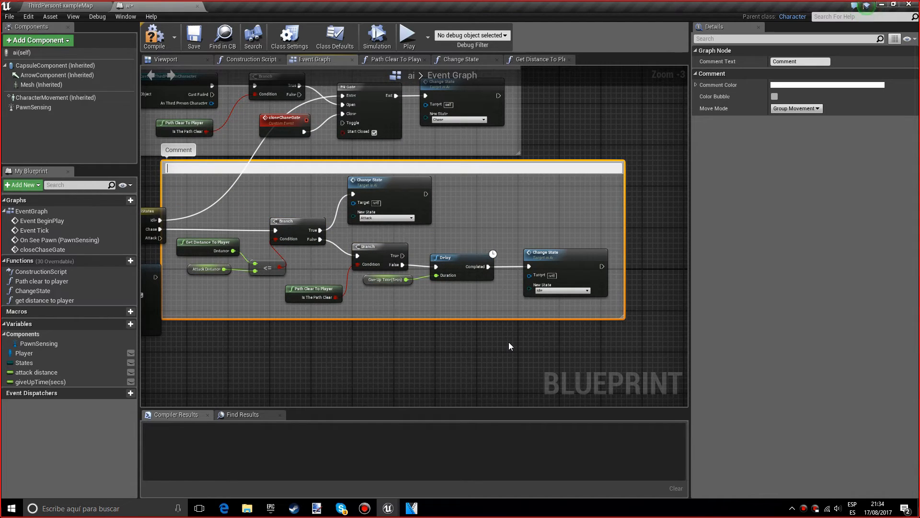
pyautogui.write('Chase state')
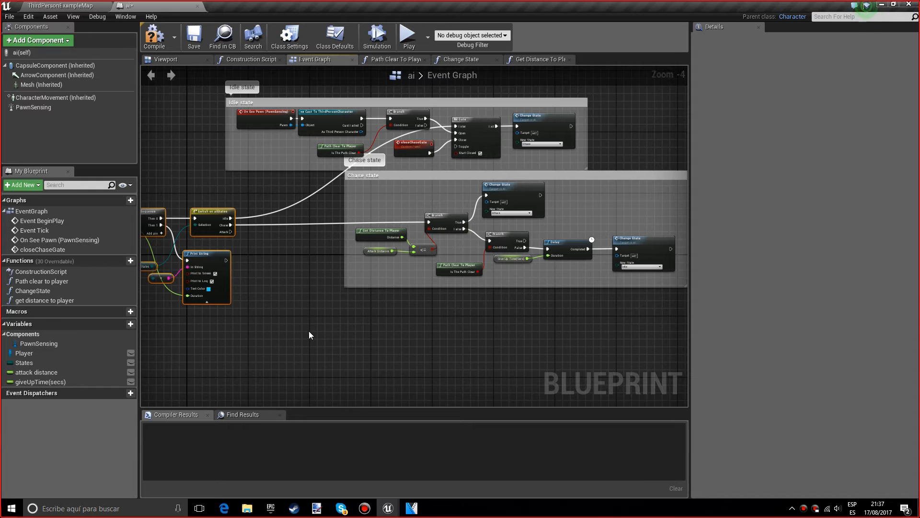
pyautogui.moveTo(310, 326)
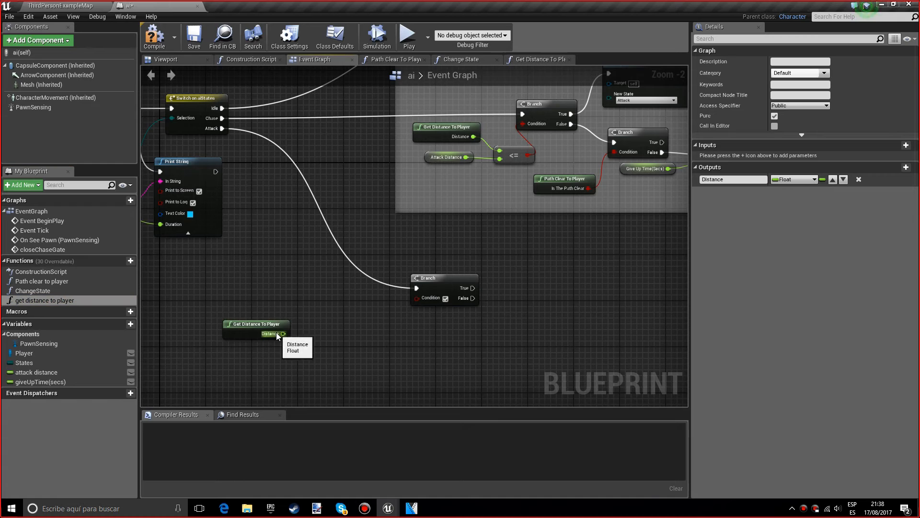
# Compare Get Distance To Player against Attack Distance with > and add an OR node.
pyautogui.moveTo(282, 334); pyautogui.dragTo(315, 344)
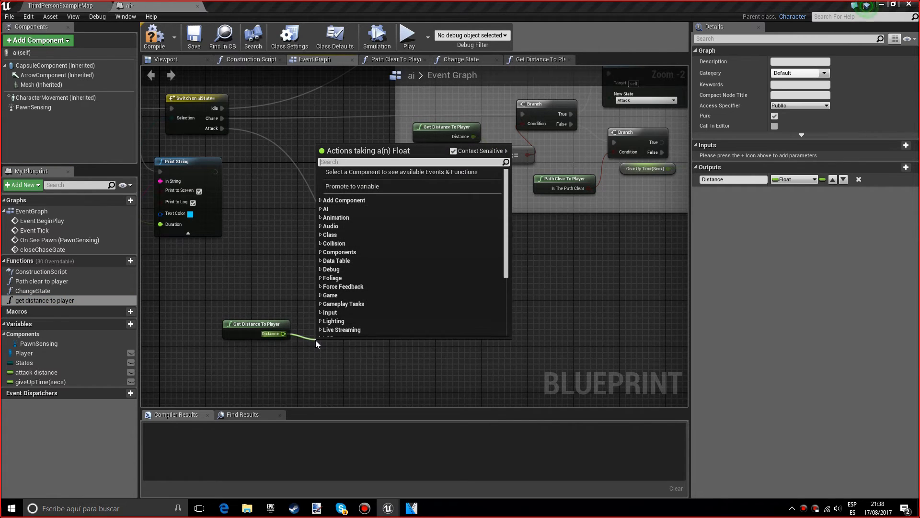
pyautogui.write('>')
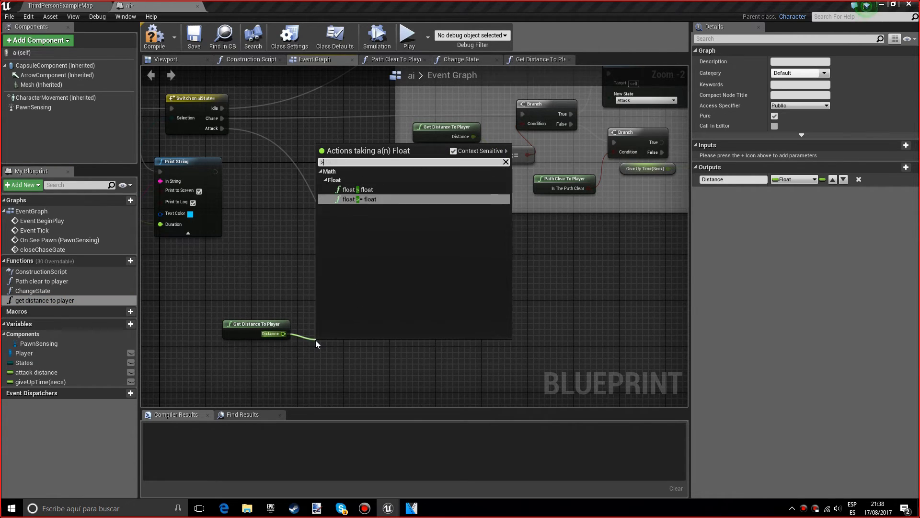
pyautogui.click(357, 200)
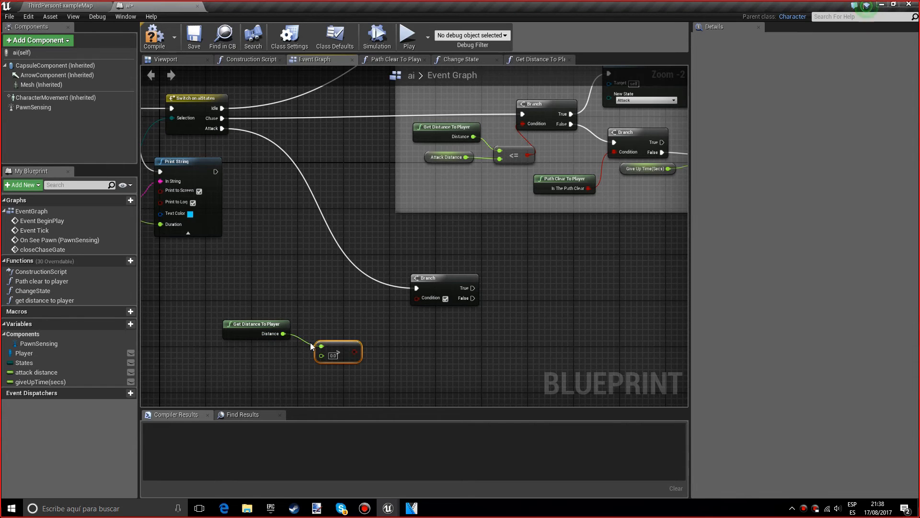
pyautogui.click(37, 372)
pyautogui.write('or')
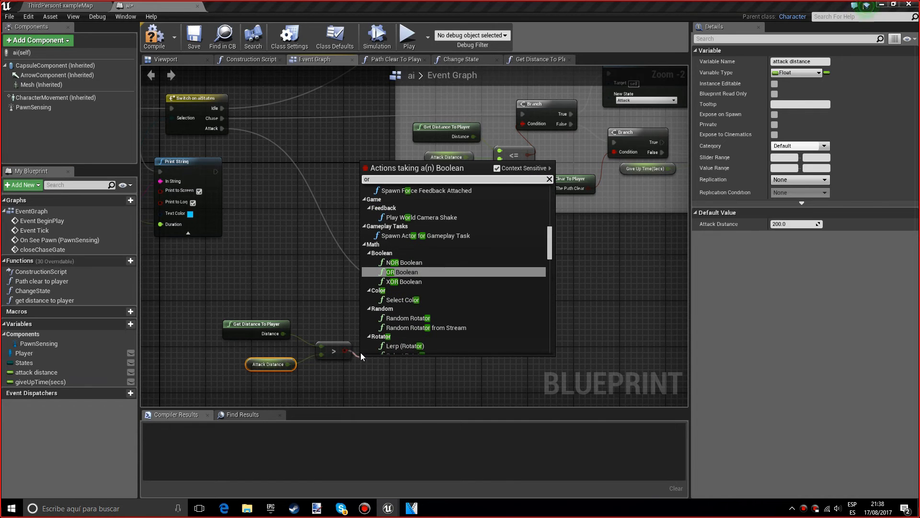
pyautogui.click(401, 272)
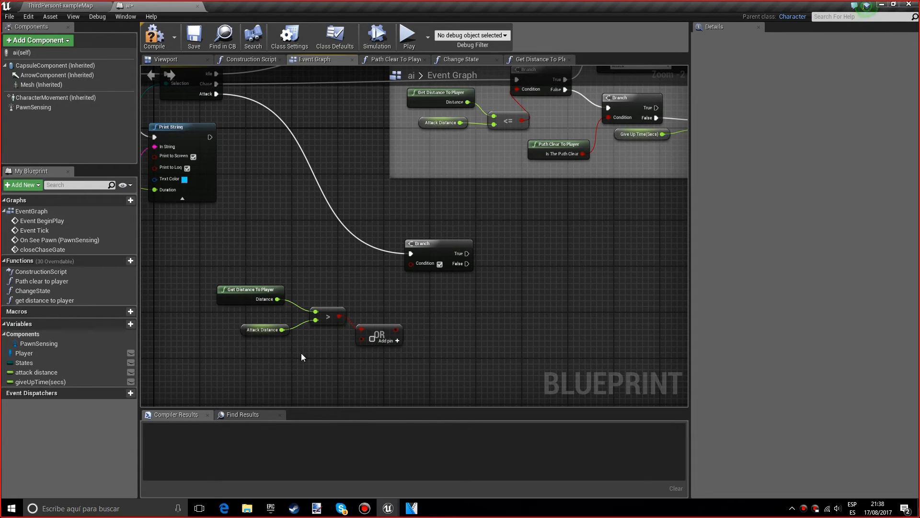
# Invert Path Clear To Player with NOT, OR it with the distance check, and feed the Attack Branch condition.
pyautogui.click(43, 281)
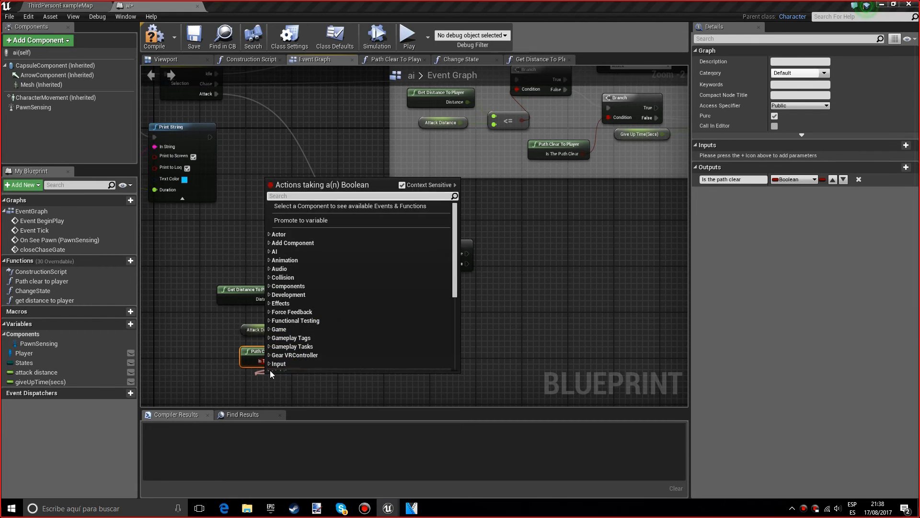
pyautogui.write('not+')
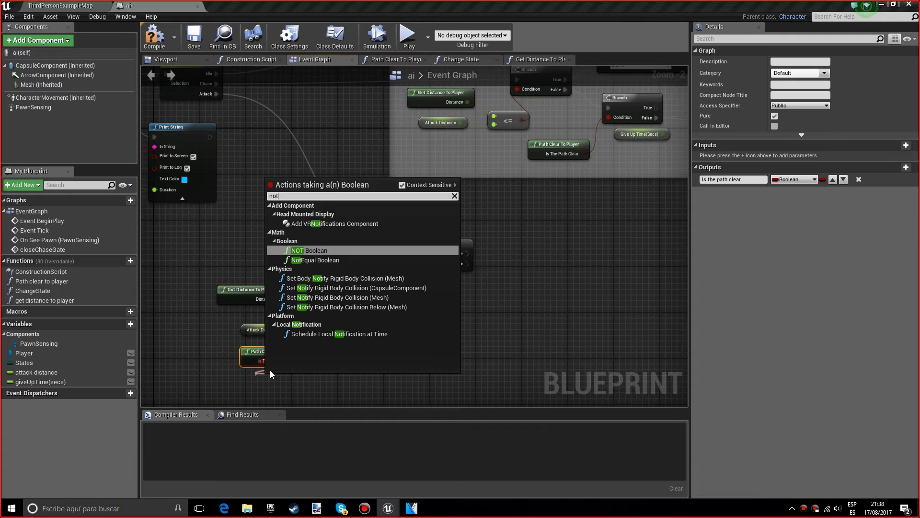
pyautogui.click(297, 250)
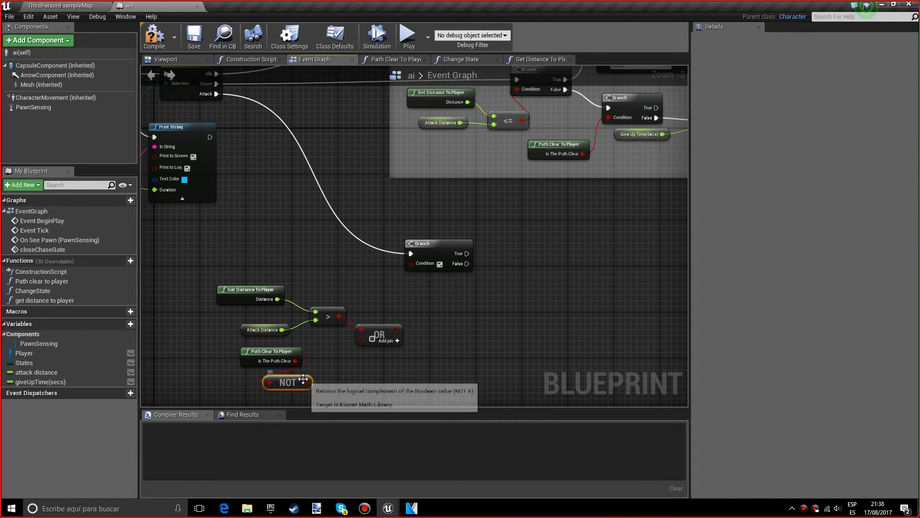
pyautogui.moveTo(287, 382); pyautogui.dragTo(328, 359)
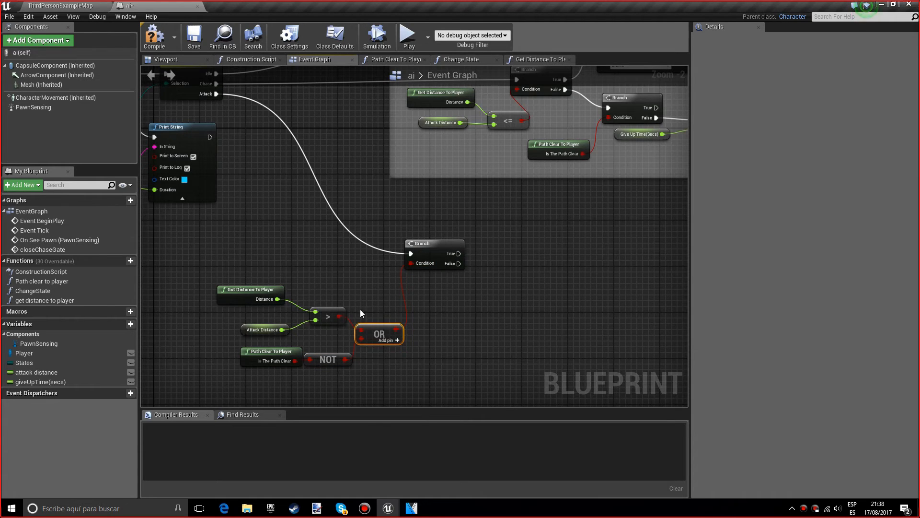
pyautogui.moveTo(290, 307)
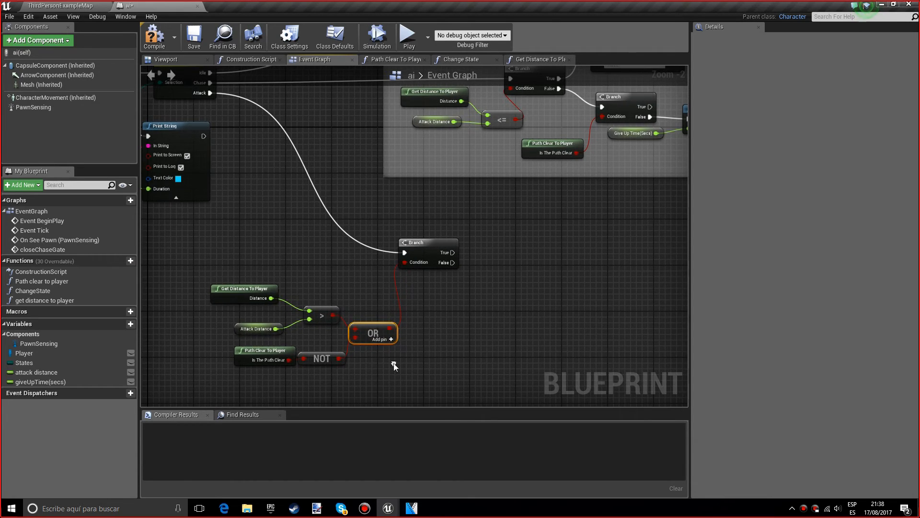
pyautogui.moveTo(395, 367)
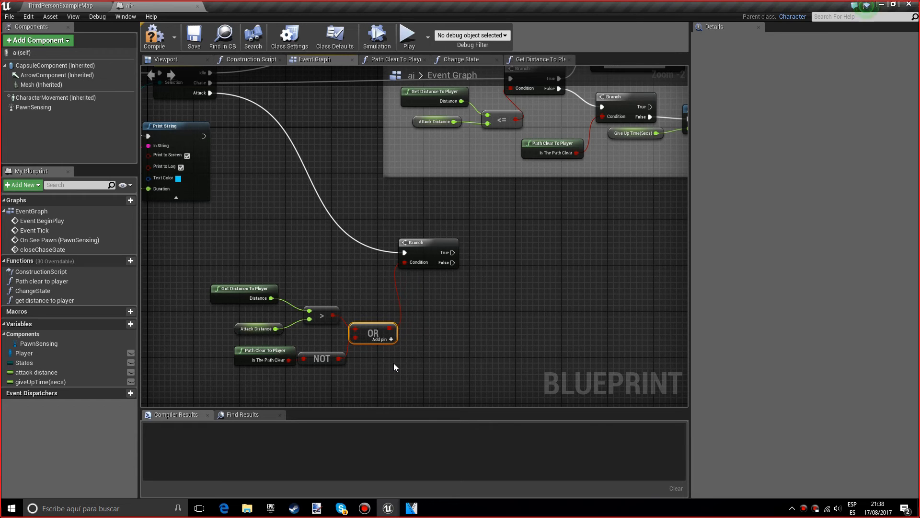
pyautogui.moveTo(203, 331)
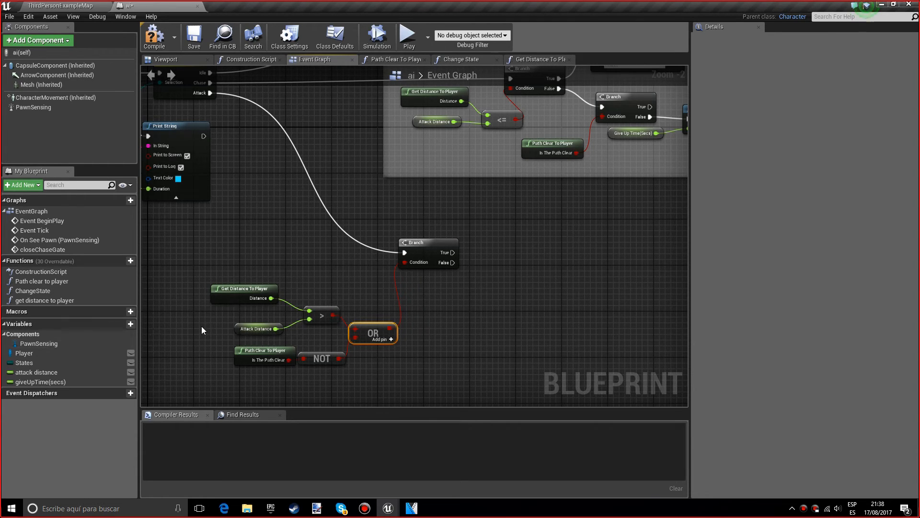
pyautogui.moveTo(450, 313)
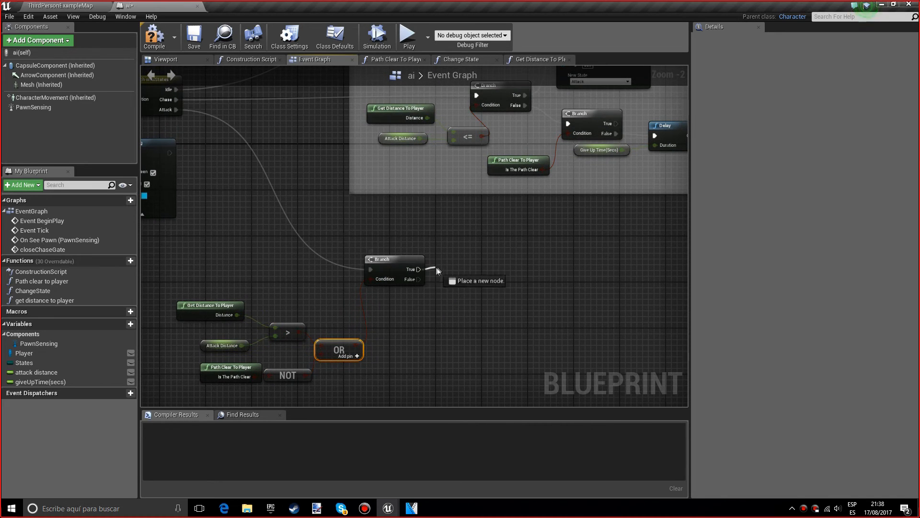
# Add a Change State set to Chase on Branch True and group the nodes under an 'Attack state' comment.
pyautogui.write('ch')
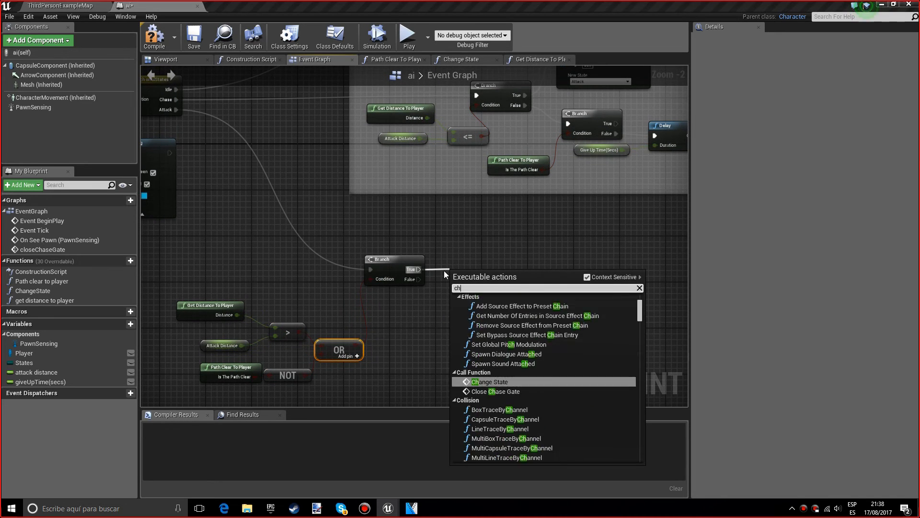
pyautogui.click(489, 382)
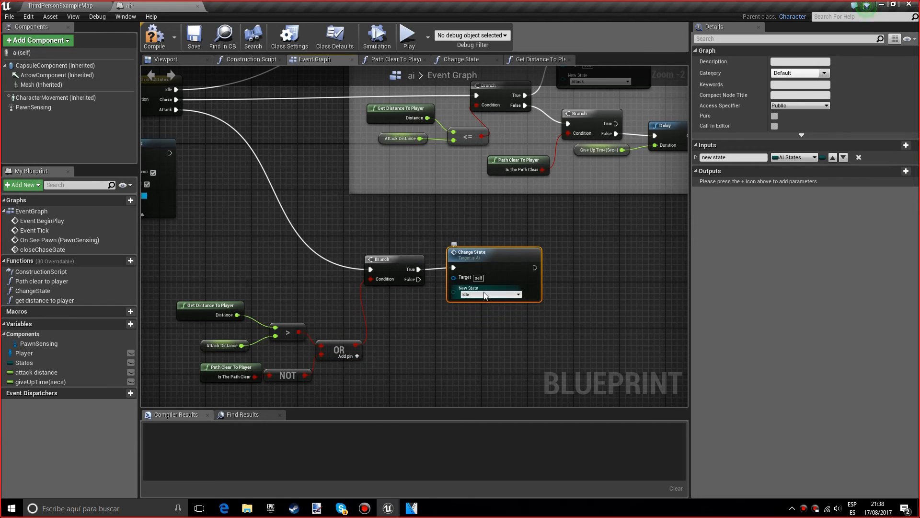
pyautogui.click(517, 294)
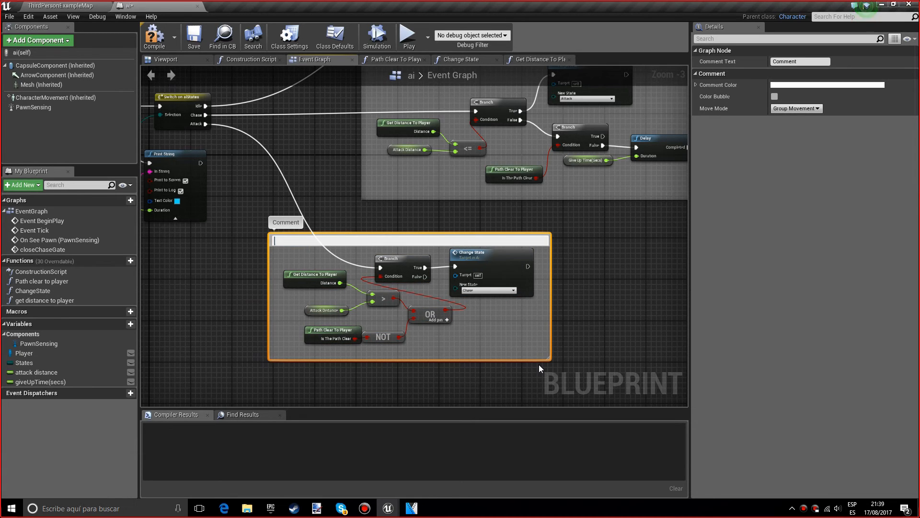
pyautogui.write('Attack state')
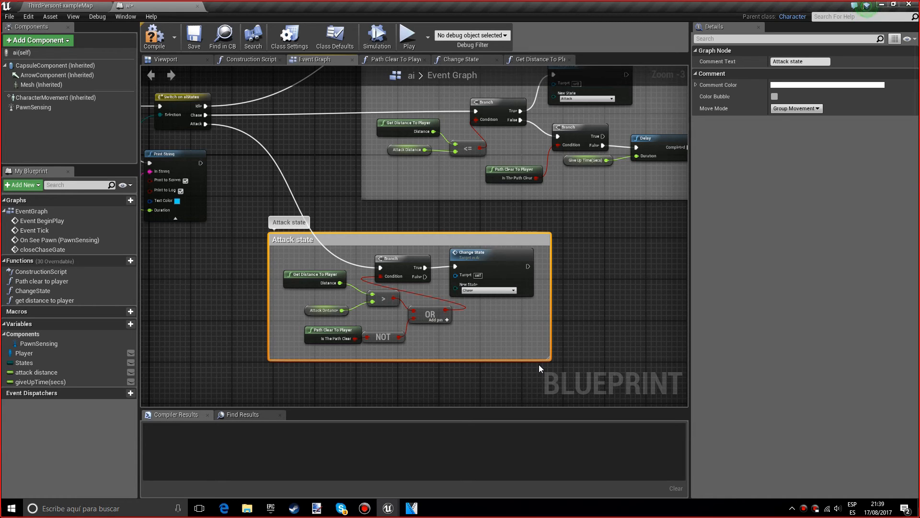
pyautogui.scroll(-3)
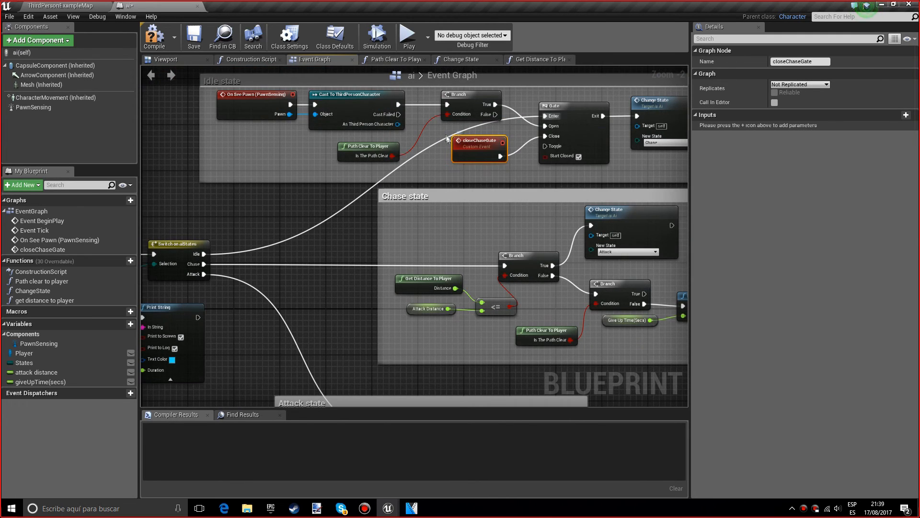
# Add Close Chase Gate via a Sequence after Chase and before the Attack branch, then review the Idle gate.
pyautogui.scroll(-3)
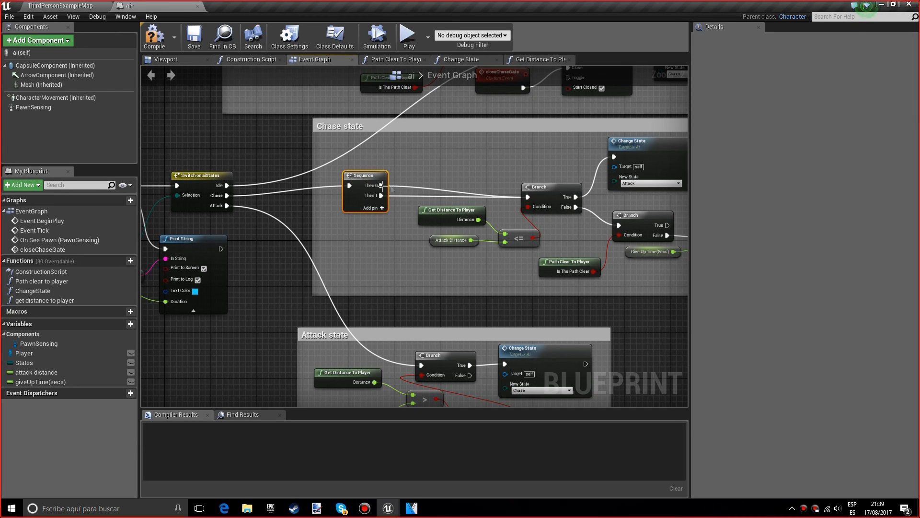
pyautogui.rightClick(456, 157)
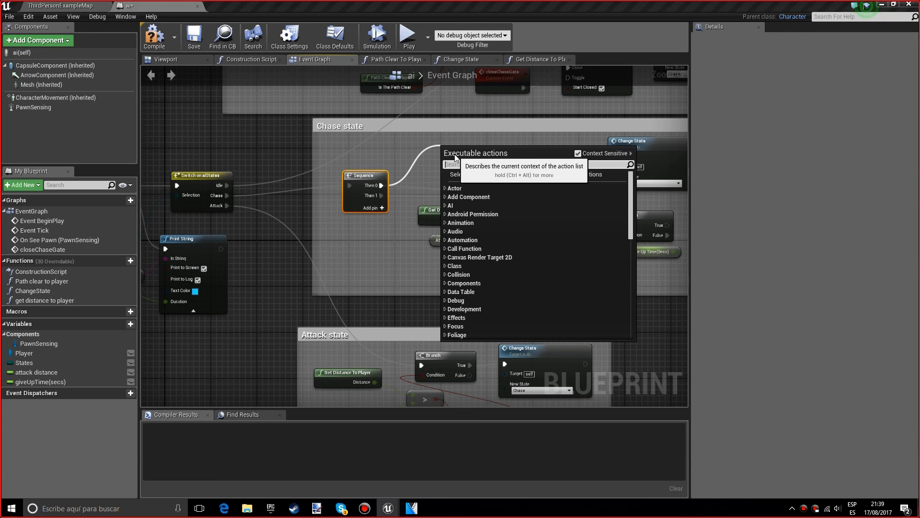
pyautogui.write('close')
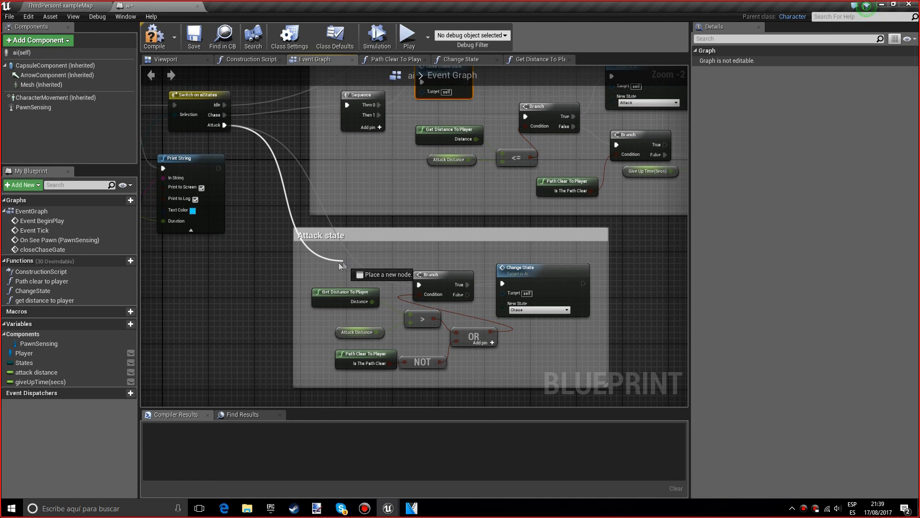
pyautogui.write('clos')
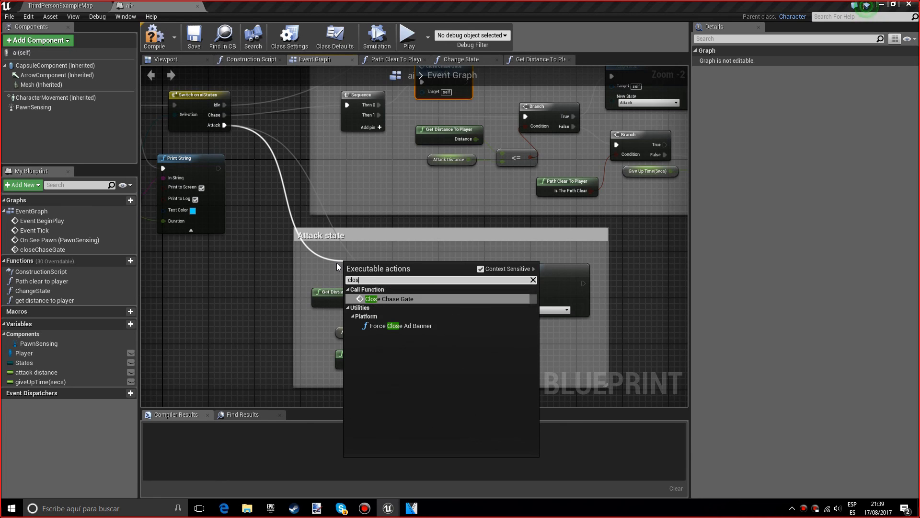
pyautogui.click(387, 299)
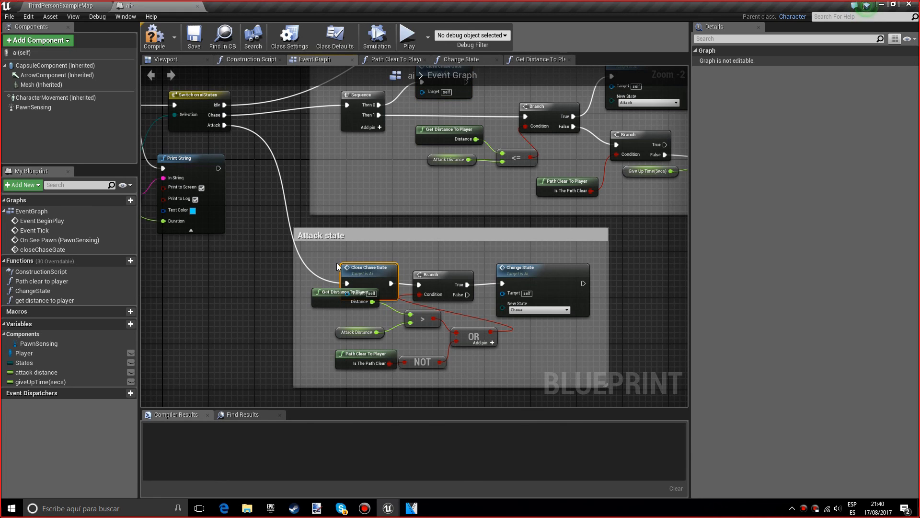
pyautogui.moveTo(349, 262)
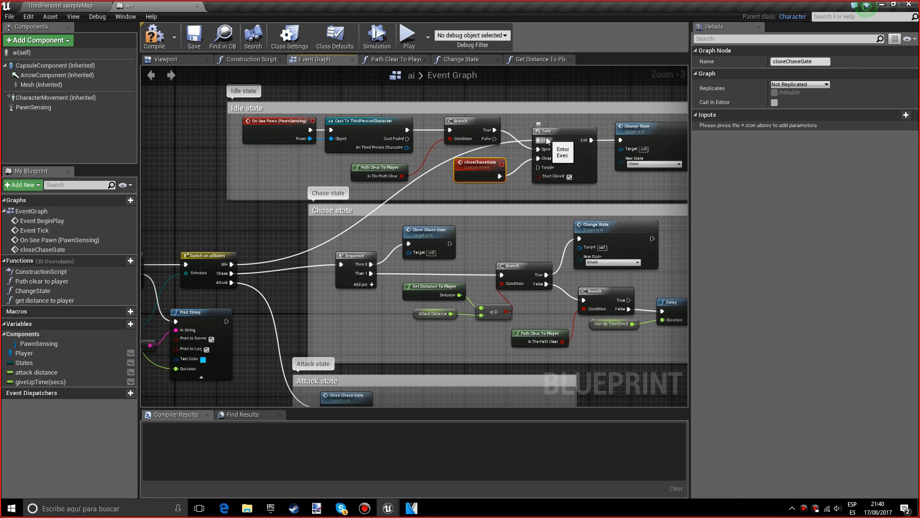
pyautogui.click(545, 130)
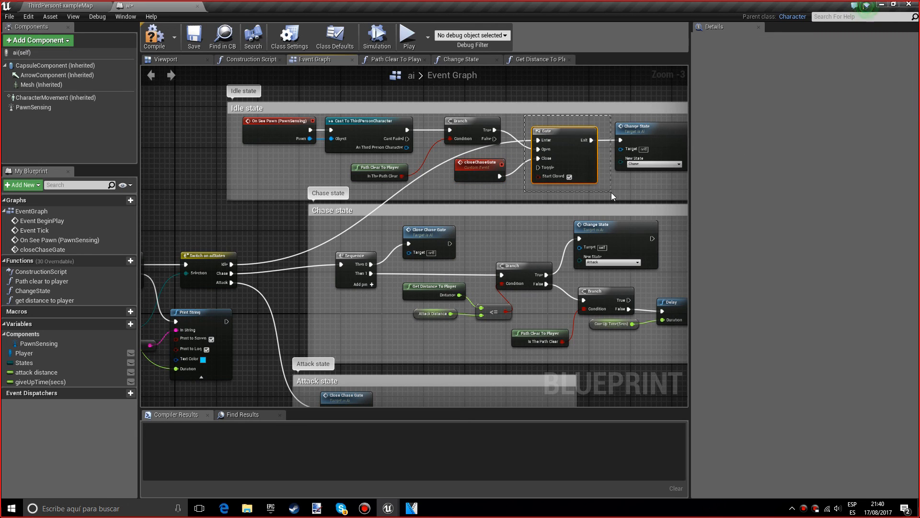